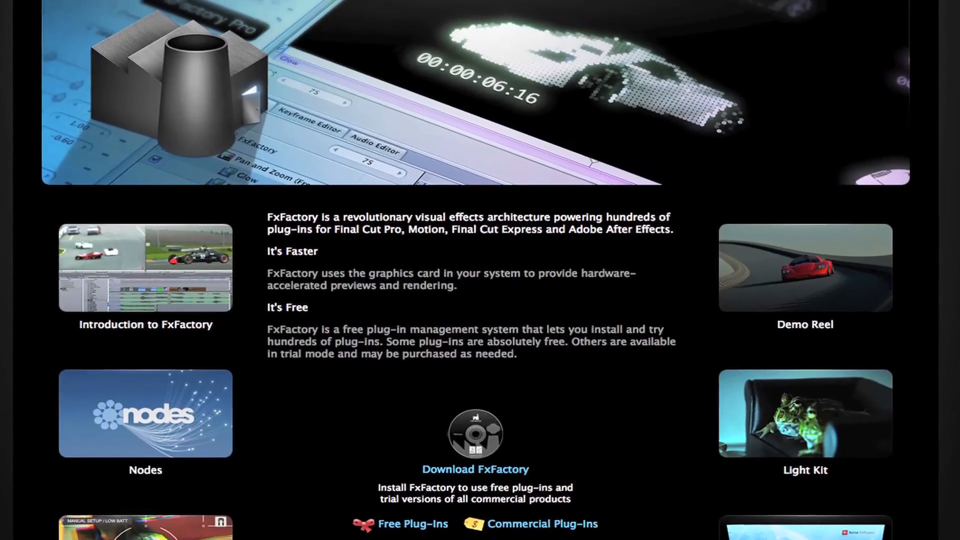
Scroll over the canvas to confirm it is empty and black.
{"action": "scroll", "scroll_direction": "up", "scroll_amount": 3}
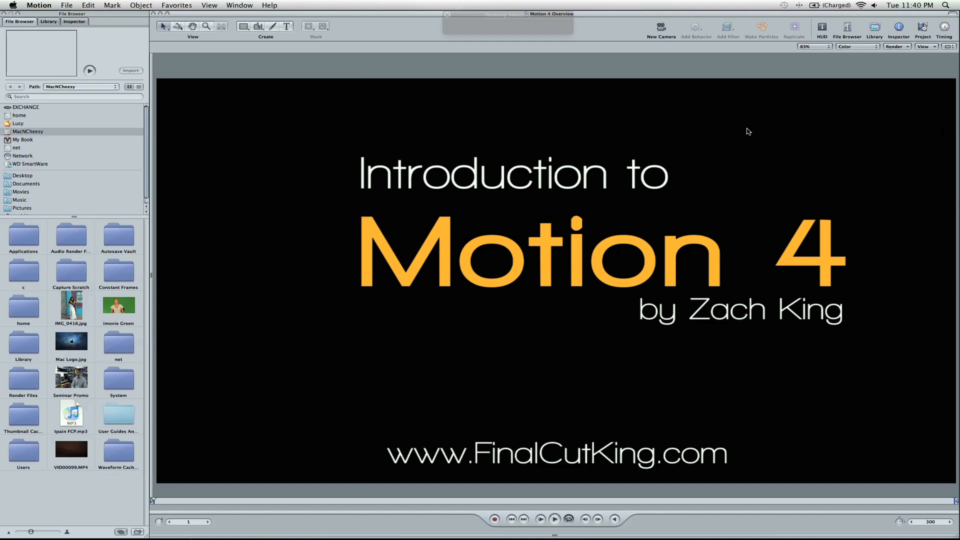
{"action": "mouse_move", "coordinate": [669, 101]}
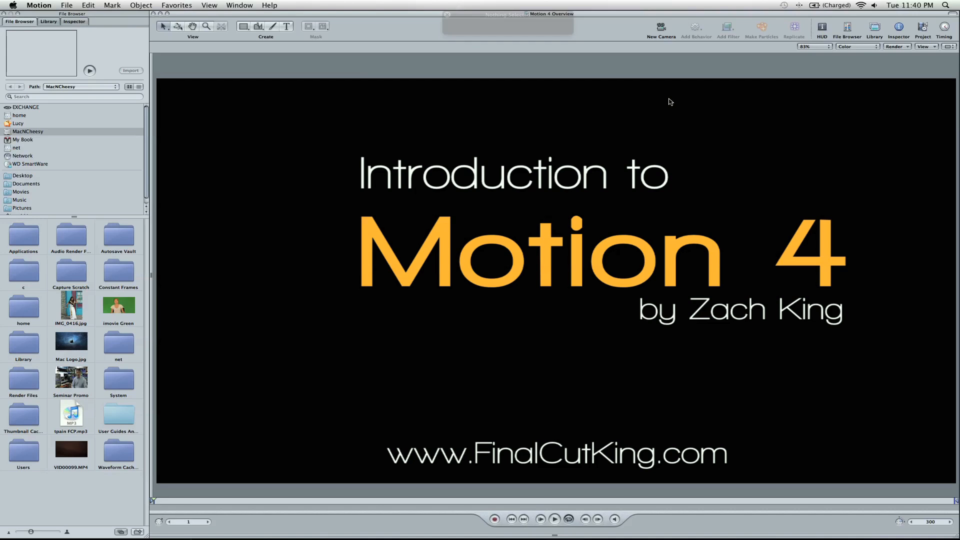
{"action": "mouse_move", "coordinate": [693, 538]}
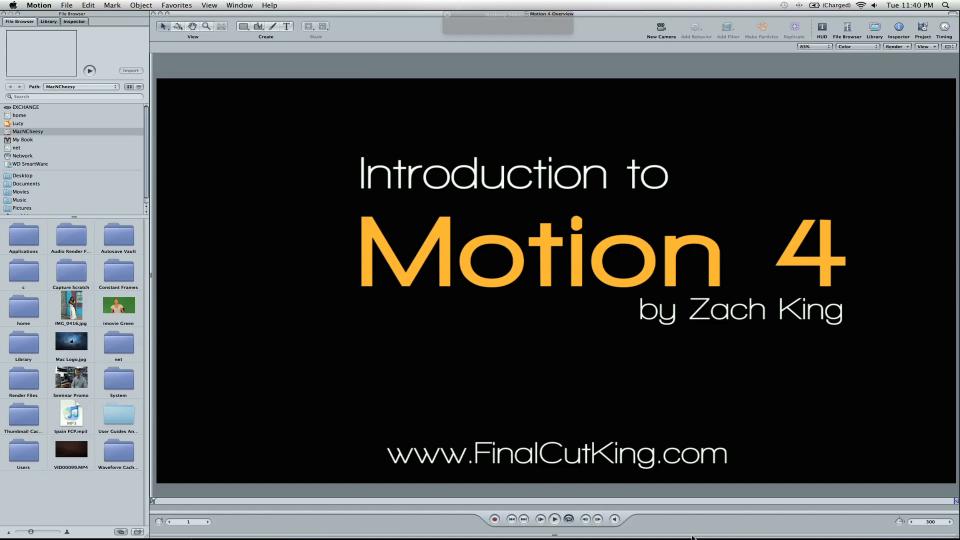
{"action": "mouse_move", "coordinate": [704, 174]}
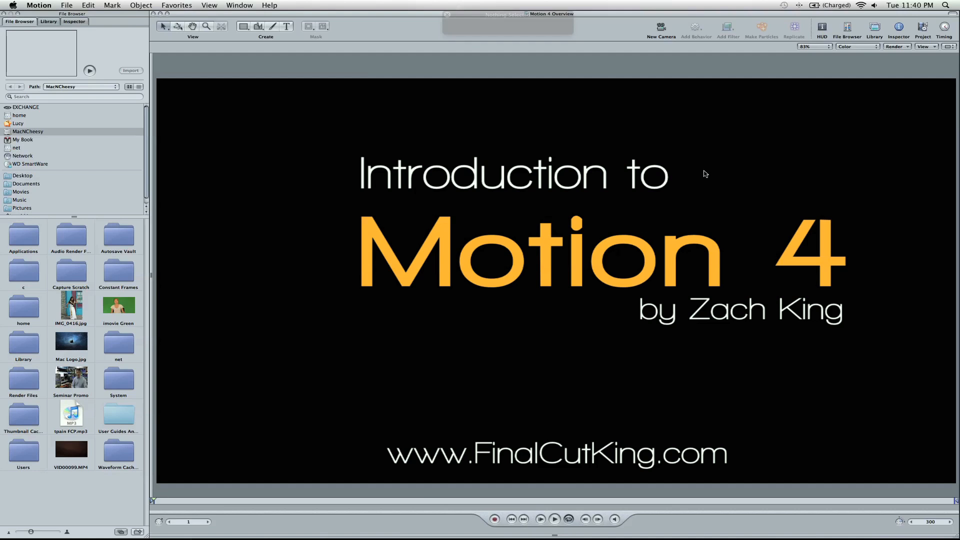
{"action": "mouse_move", "coordinate": [381, 155]}
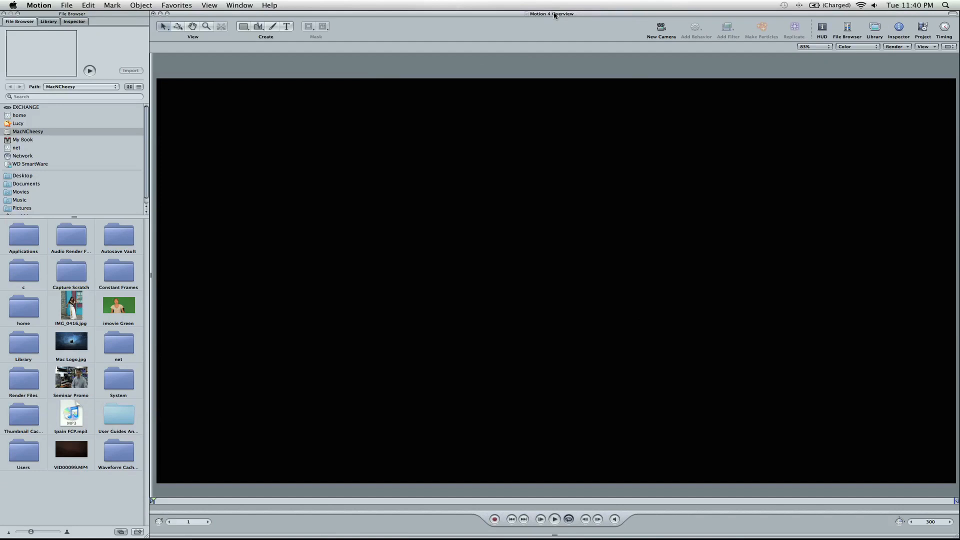
{"action": "mouse_move", "coordinate": [352, 22]}
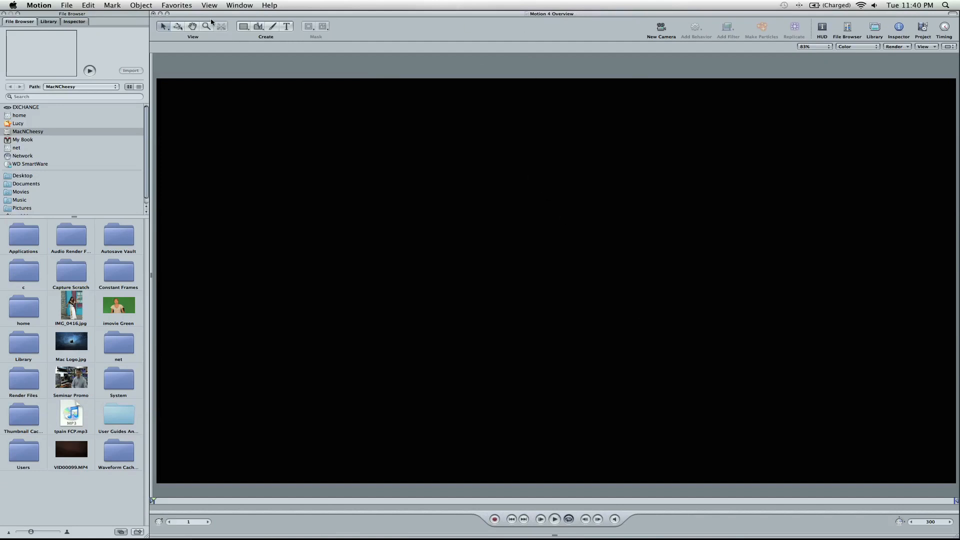
{"action": "mouse_move", "coordinate": [288, 37]}
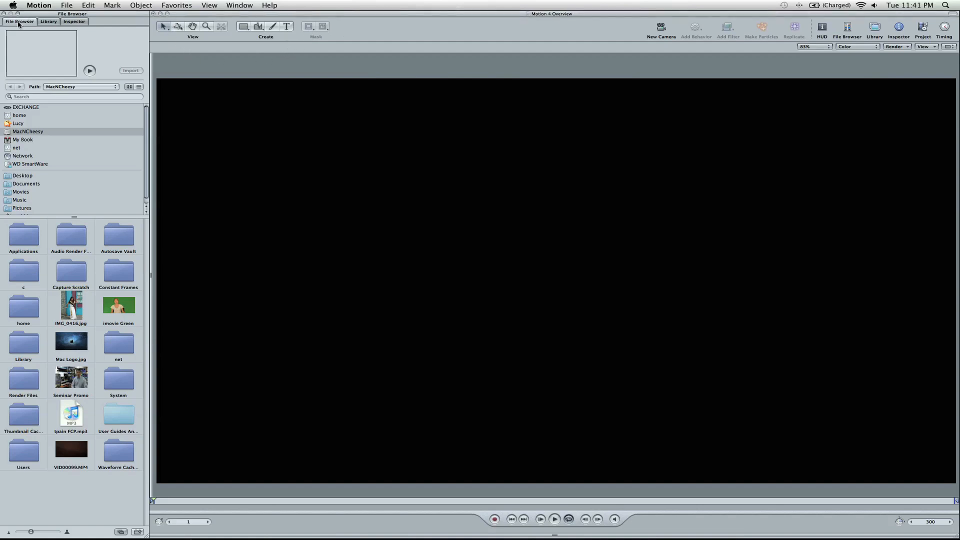
Open Project Properties from the canvas and keep the DVCPRO HD 1080p30 preset.
{"action": "right_click", "coordinate": [423, 174]}
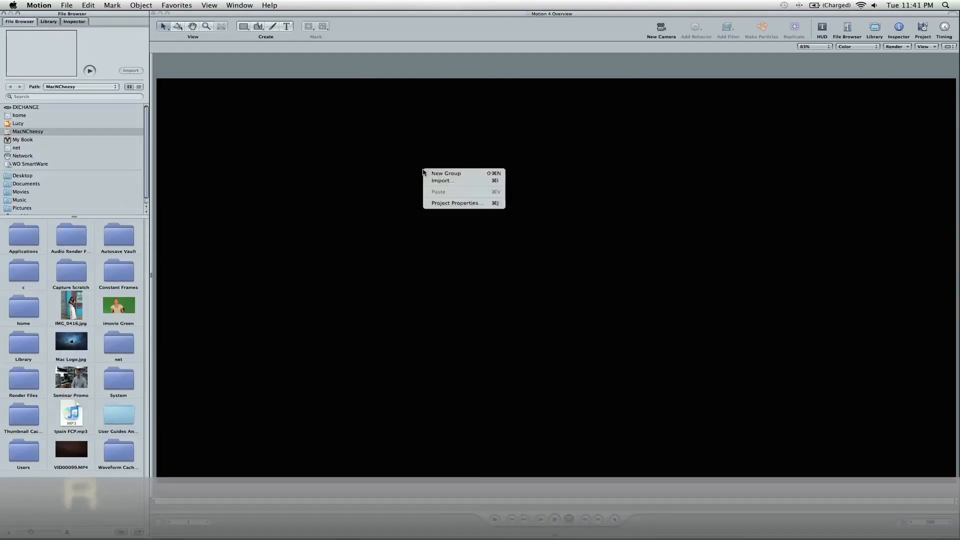
{"action": "mouse_move", "coordinate": [453, 206]}
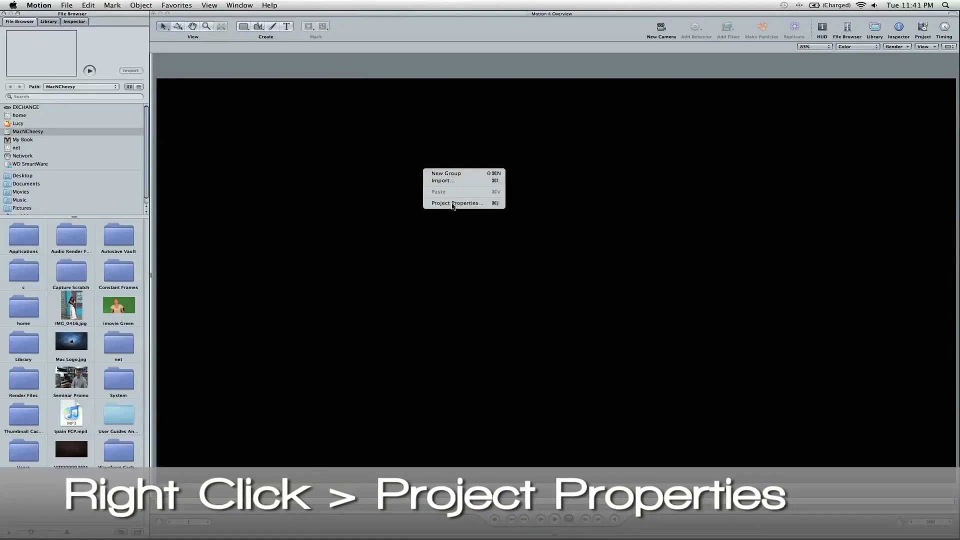
{"action": "left_click", "coordinate": [457, 202]}
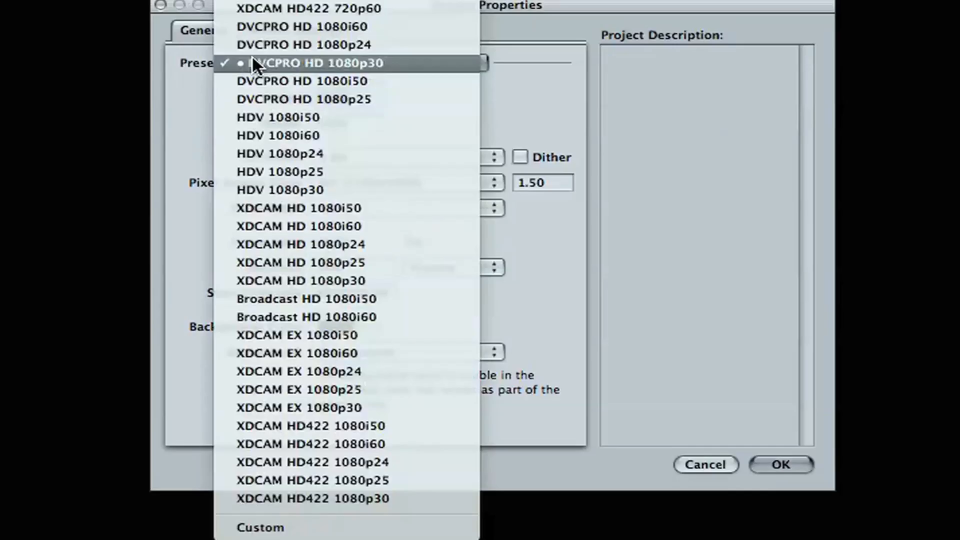
{"action": "mouse_move", "coordinate": [303, 45]}
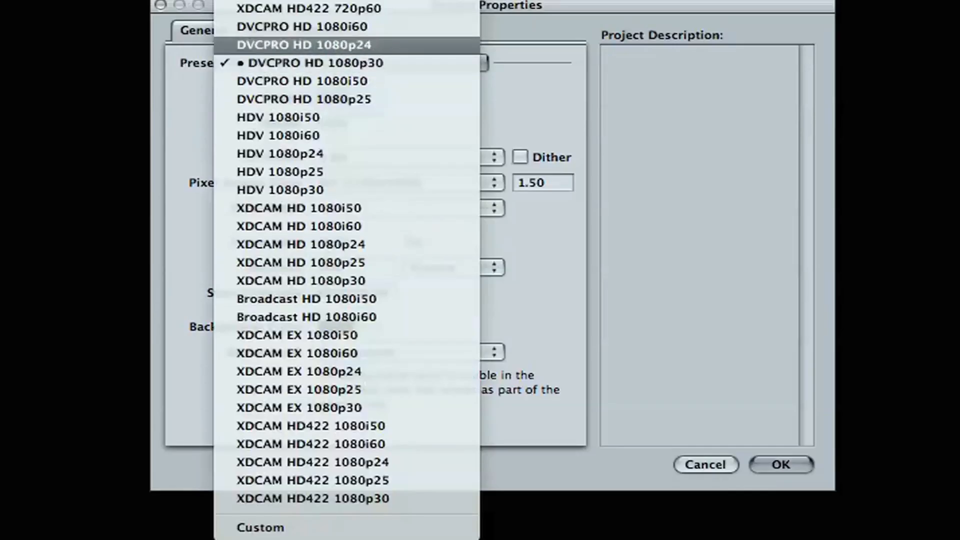
{"action": "scroll", "scroll_direction": "up", "scroll_amount": 3}
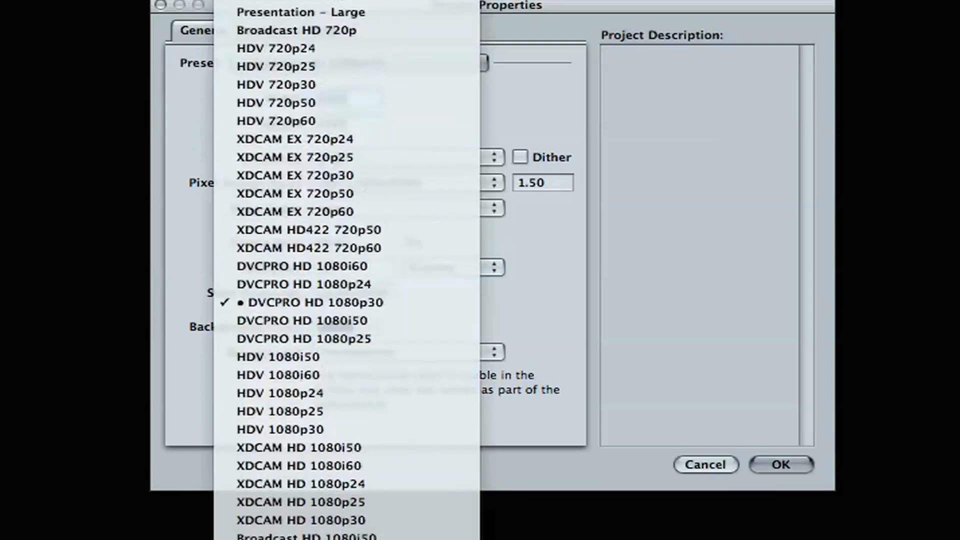
{"action": "mouse_move", "coordinate": [367, 239]}
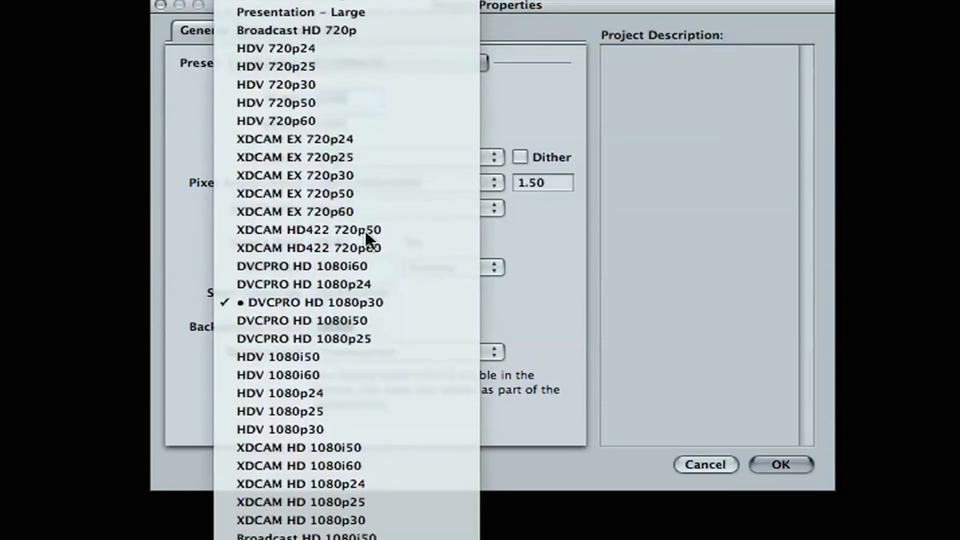
{"action": "left_click", "coordinate": [327, 302]}
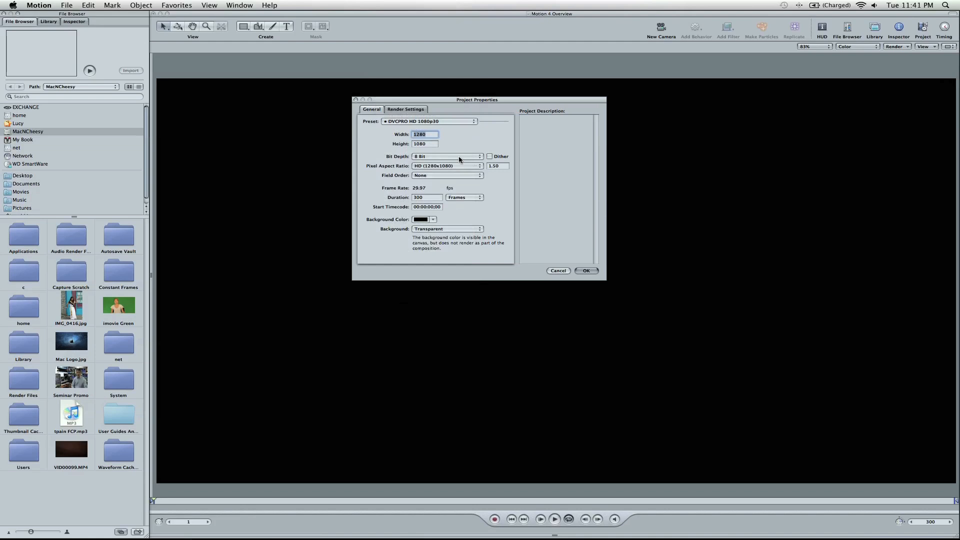
{"action": "mouse_move", "coordinate": [440, 195]}
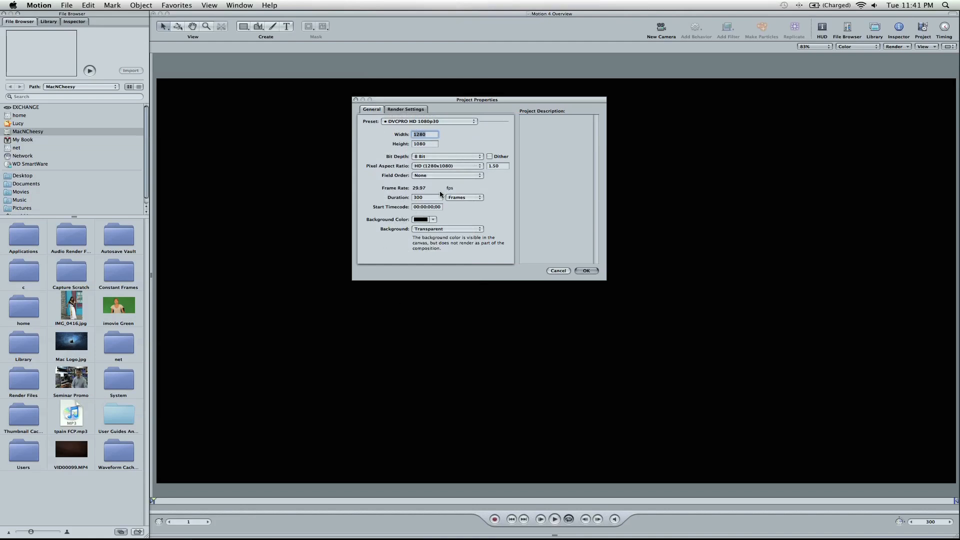
{"action": "mouse_move", "coordinate": [529, 213]}
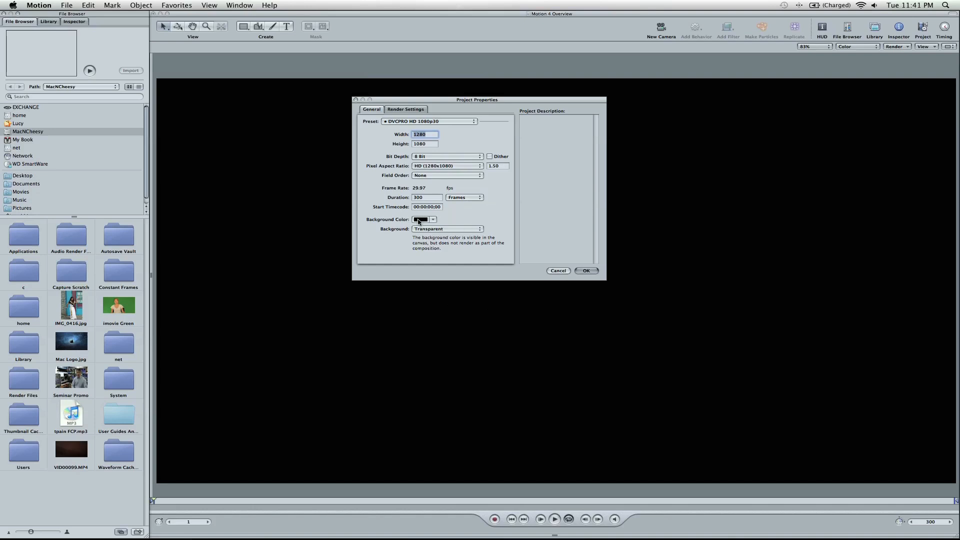
Review the background colour and types, trying Solid but keeping Transparent.
{"action": "left_click", "coordinate": [420, 219]}
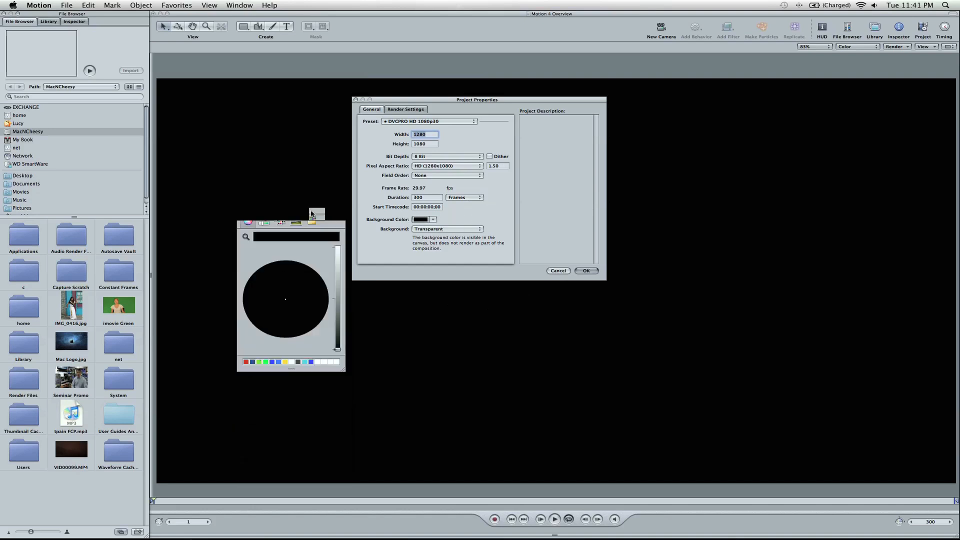
{"action": "left_click", "coordinate": [263, 194]}
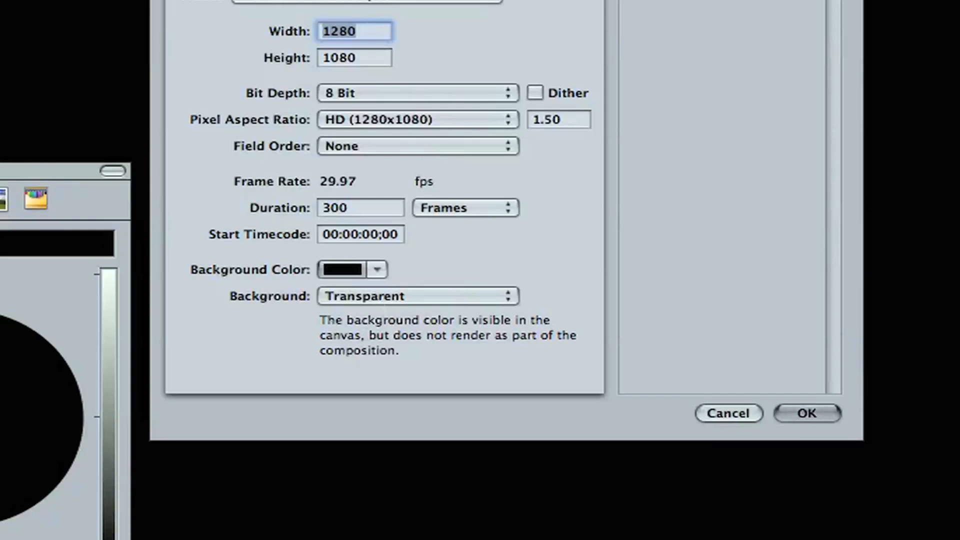
{"action": "left_click", "coordinate": [416, 296]}
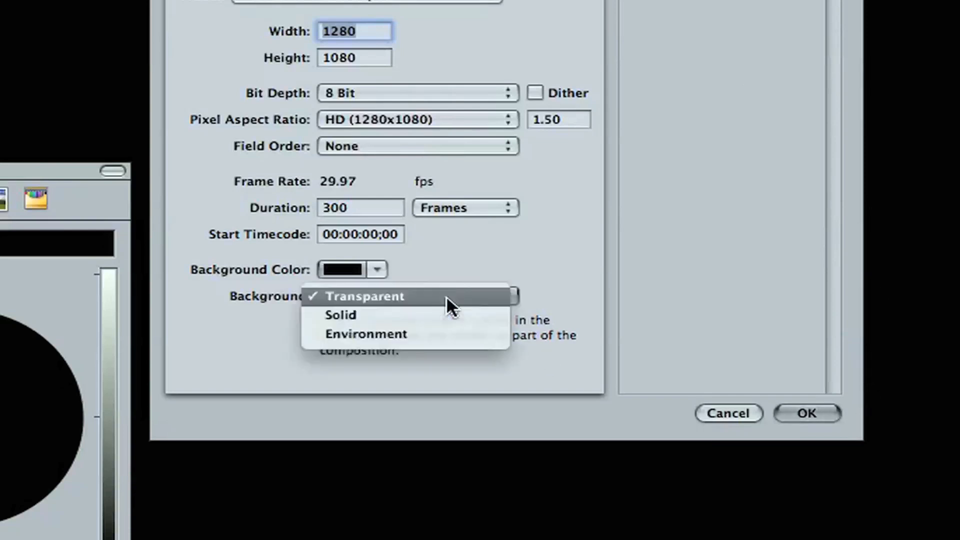
{"action": "left_click", "coordinate": [340, 315]}
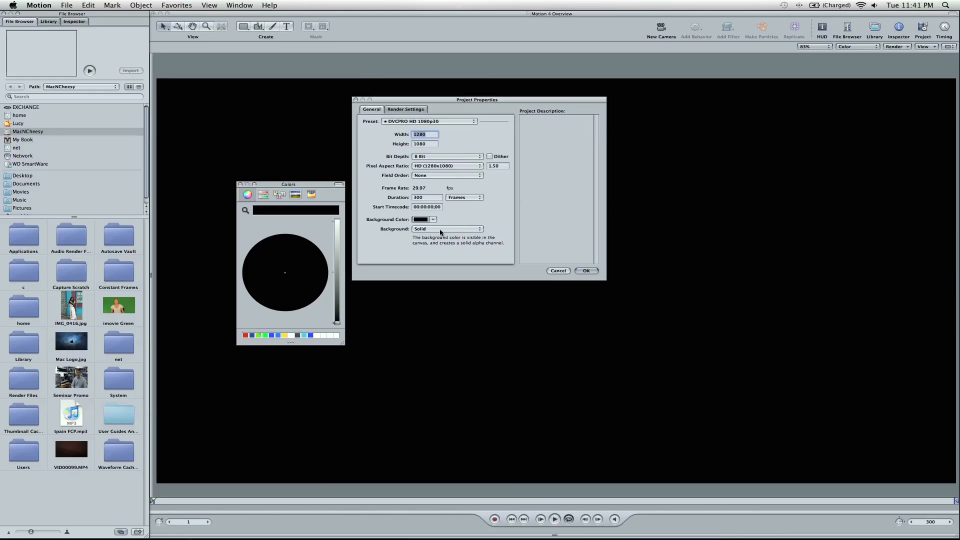
{"action": "left_click", "coordinate": [447, 229]}
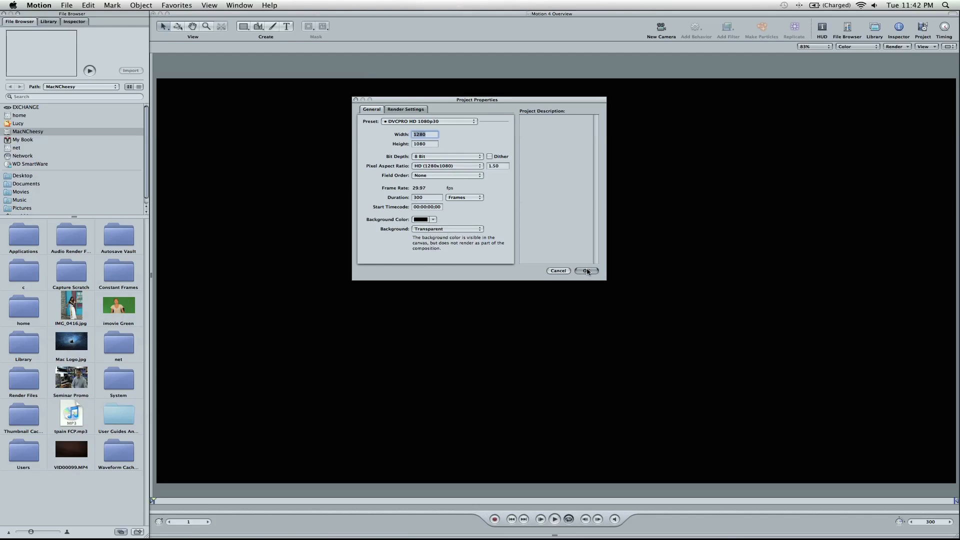
Confirm the project settings and browse Library > Particle Emitters > Pyro to preview Corona.
{"action": "left_click", "coordinate": [585, 270]}
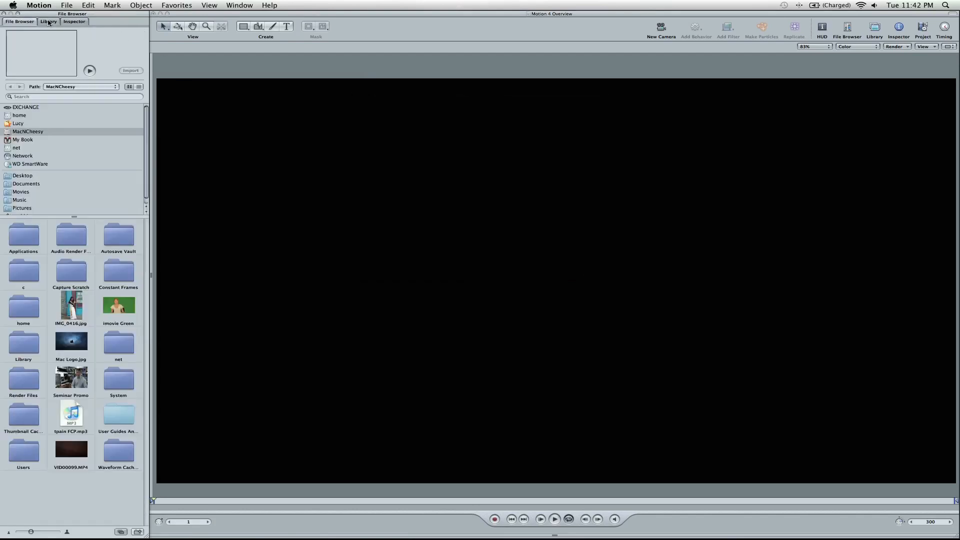
{"action": "left_click", "coordinate": [48, 21]}
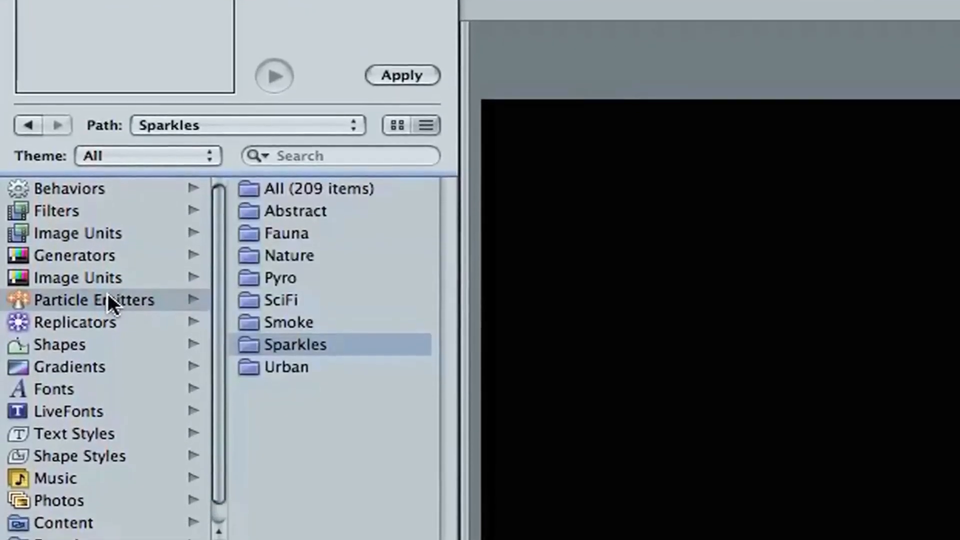
{"action": "left_click", "coordinate": [280, 277]}
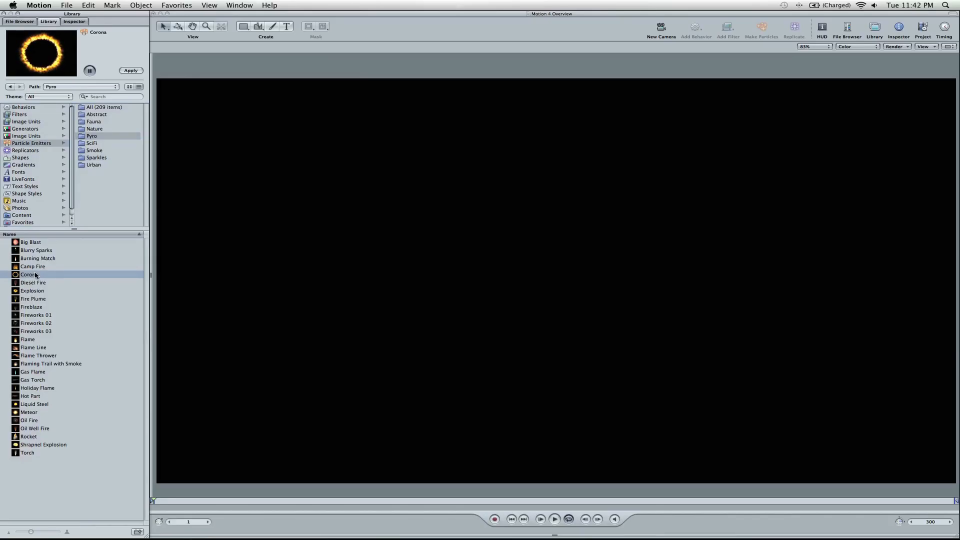
Add the Corona fire-ring emitter to the canvas centre and toggle its HUD.
{"action": "left_click", "coordinate": [130, 70]}
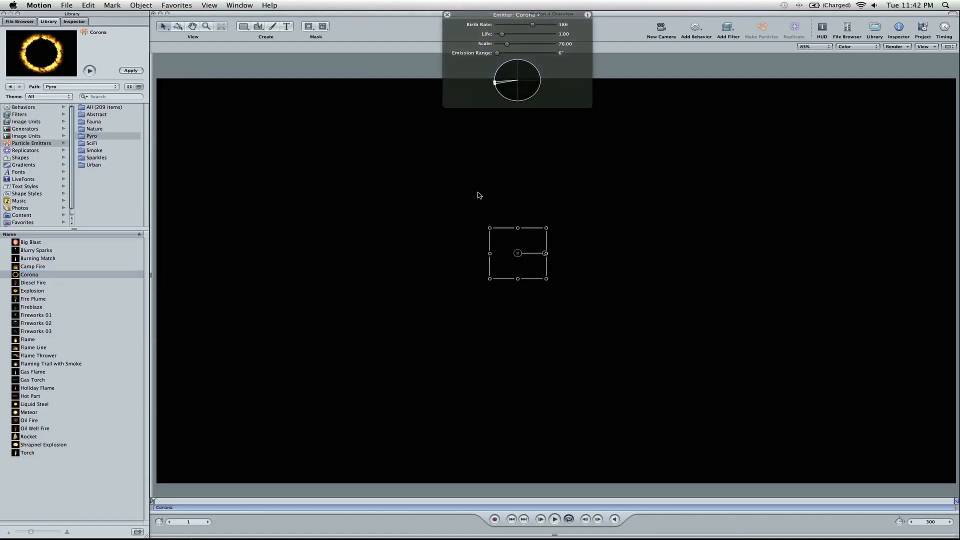
{"action": "left_click", "coordinate": [540, 519]}
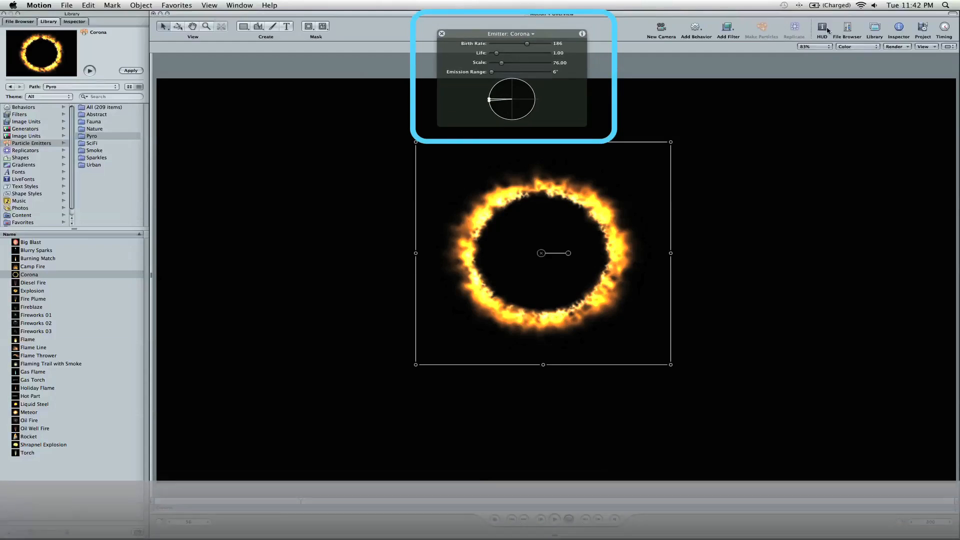
{"action": "mouse_move", "coordinate": [822, 27]}
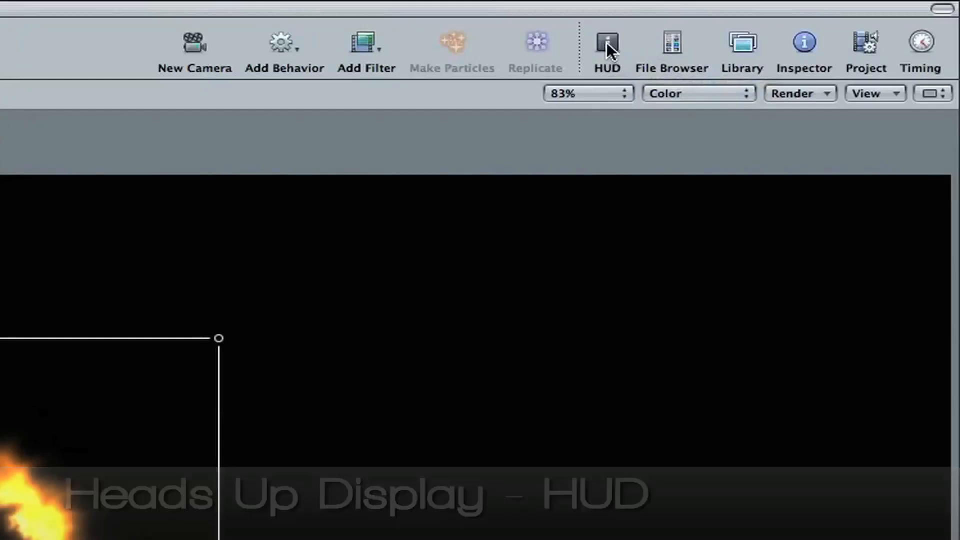
{"action": "left_click", "coordinate": [606, 43]}
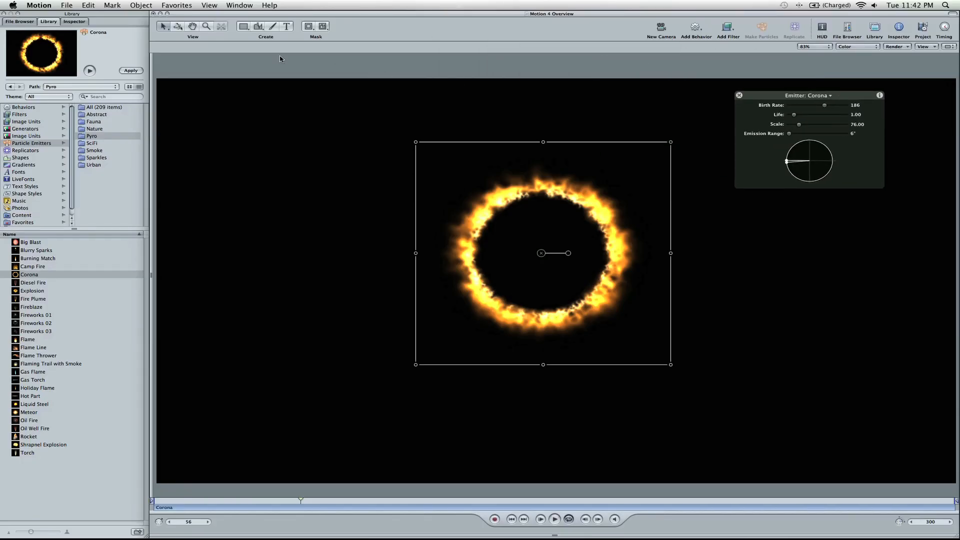
Inspect Corona's properties and Oscillate behavior, then tilt it with the 3D Transform tool.
{"action": "left_click", "coordinate": [74, 22]}
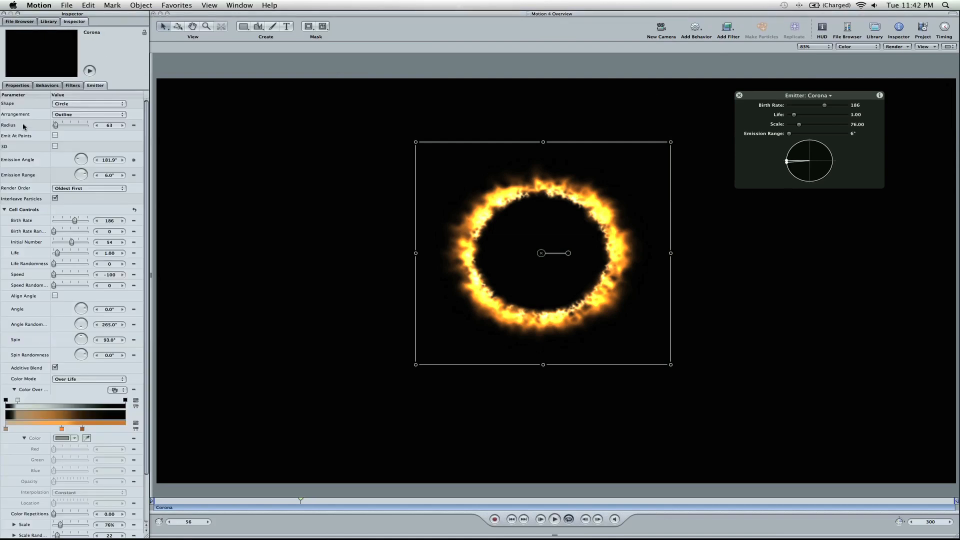
{"action": "mouse_move", "coordinate": [7, 34]}
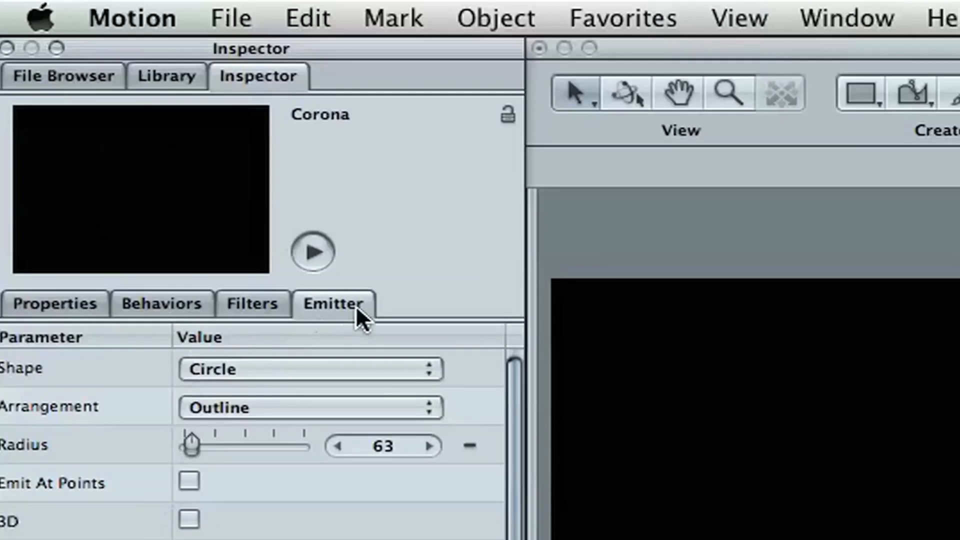
{"action": "mouse_move", "coordinate": [745, 438]}
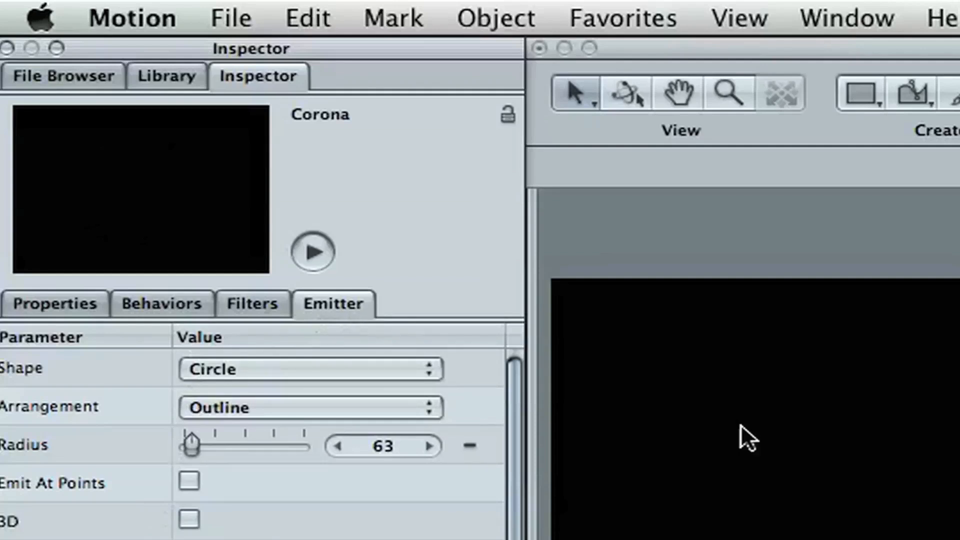
{"action": "mouse_move", "coordinate": [193, 313]}
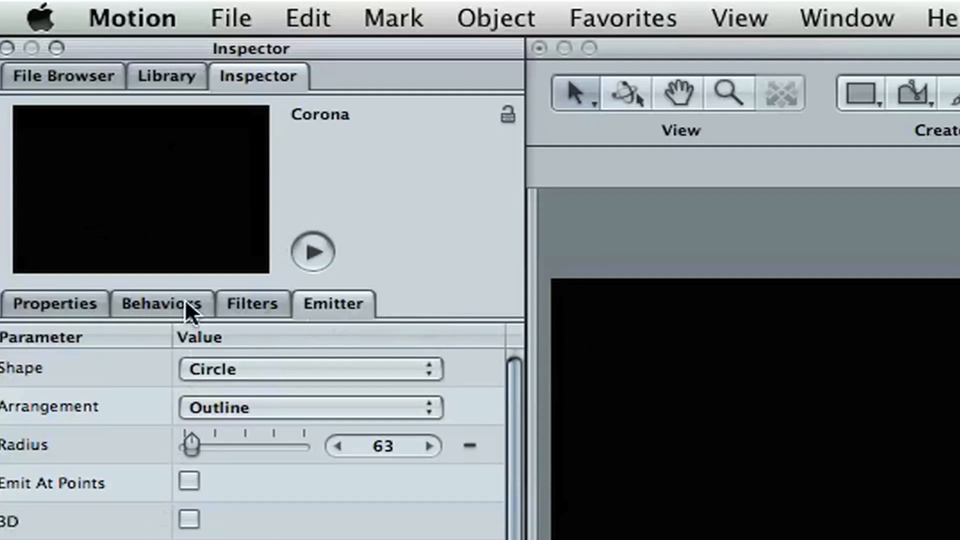
{"action": "left_click", "coordinate": [54, 303]}
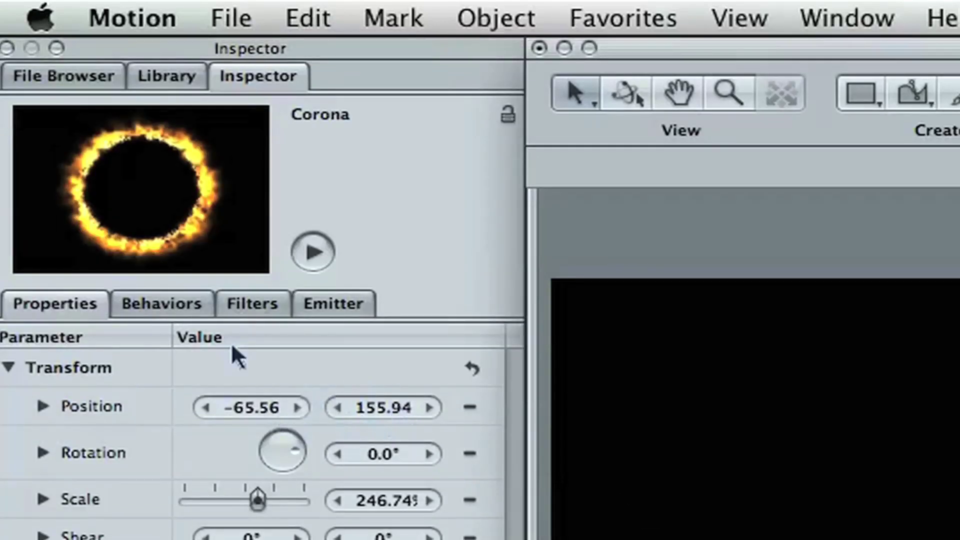
{"action": "left_click", "coordinate": [162, 303]}
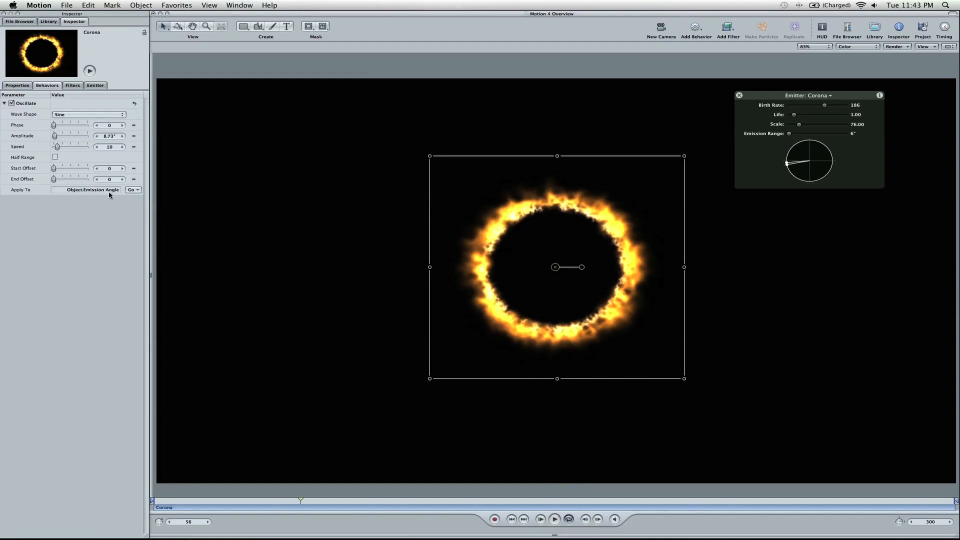
{"action": "mouse_move", "coordinate": [101, 192]}
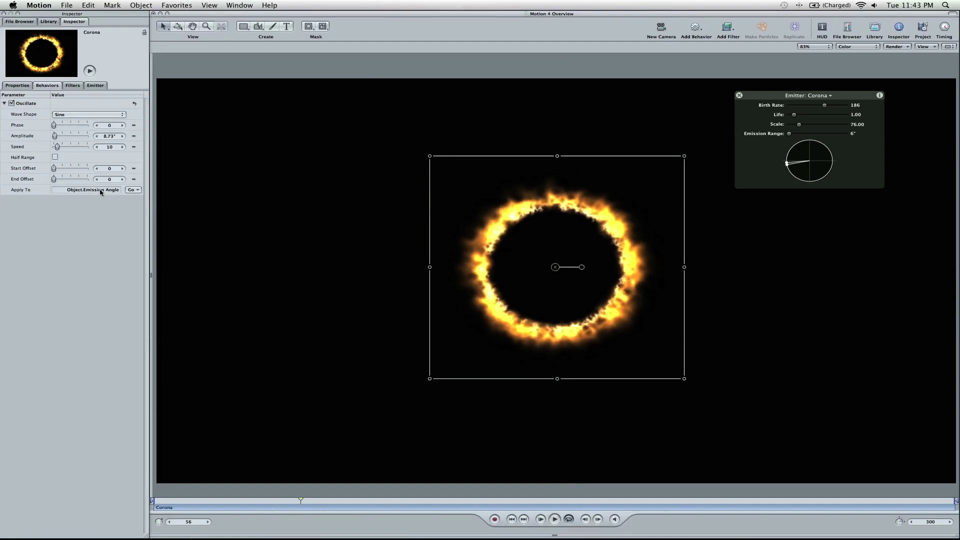
{"action": "left_click", "coordinate": [95, 85]}
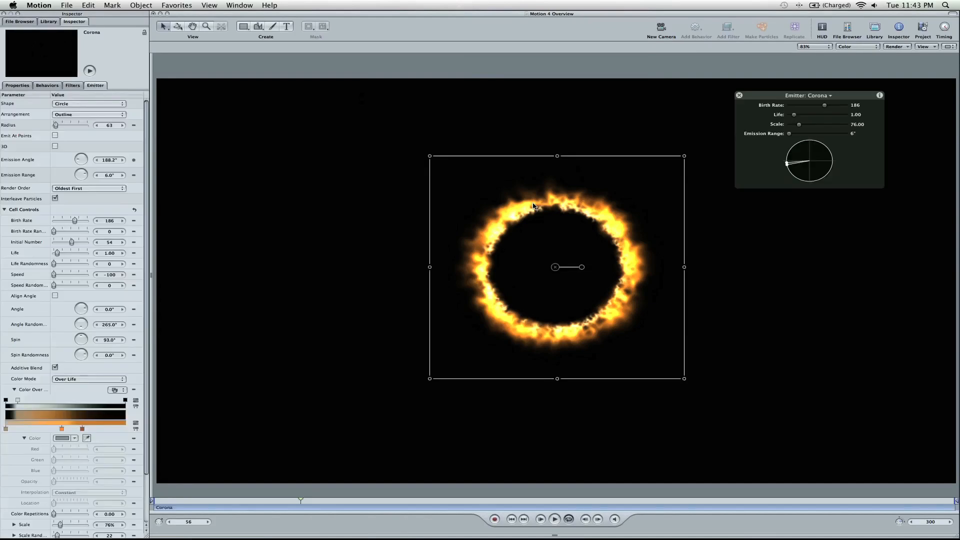
{"action": "left_click", "coordinate": [177, 27]}
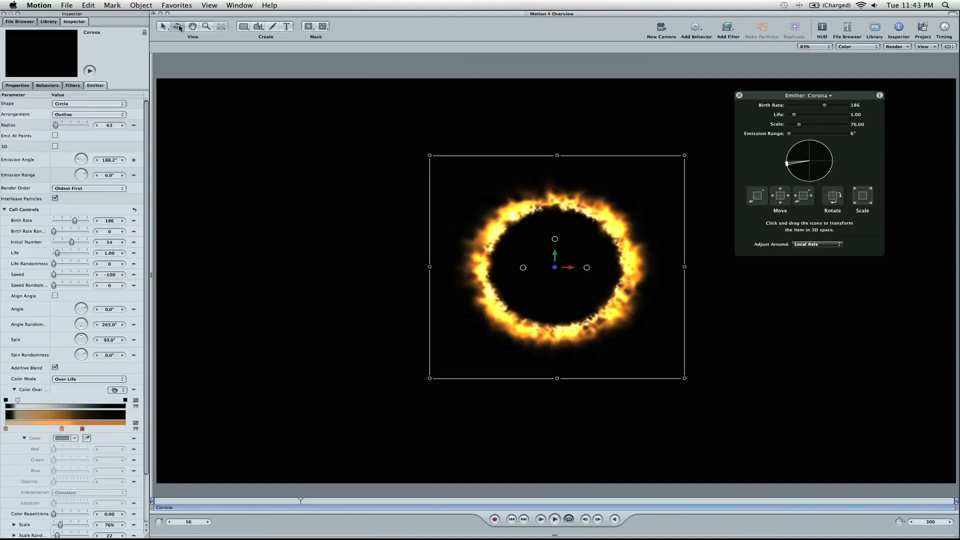
{"action": "mouse_move", "coordinate": [179, 26]}
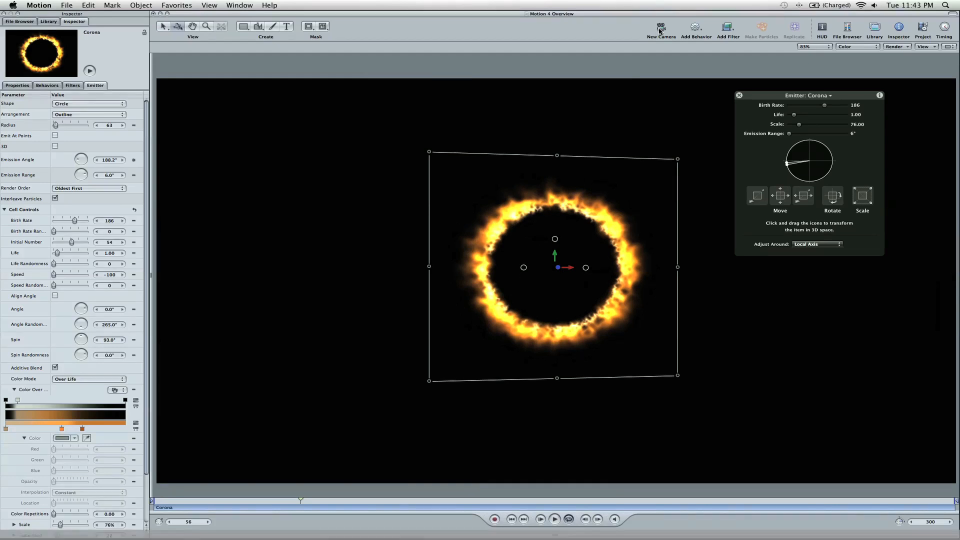
{"action": "mouse_move", "coordinate": [661, 28]}
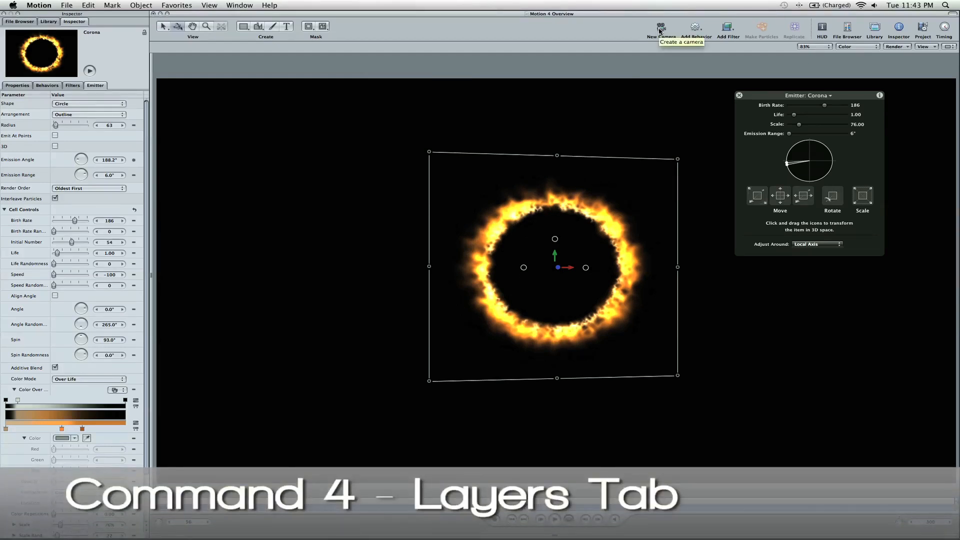
Add a new Camera in the Layers list, accept switching to 3D, and select Corona.
{"action": "key", "text": "cmd+4"}
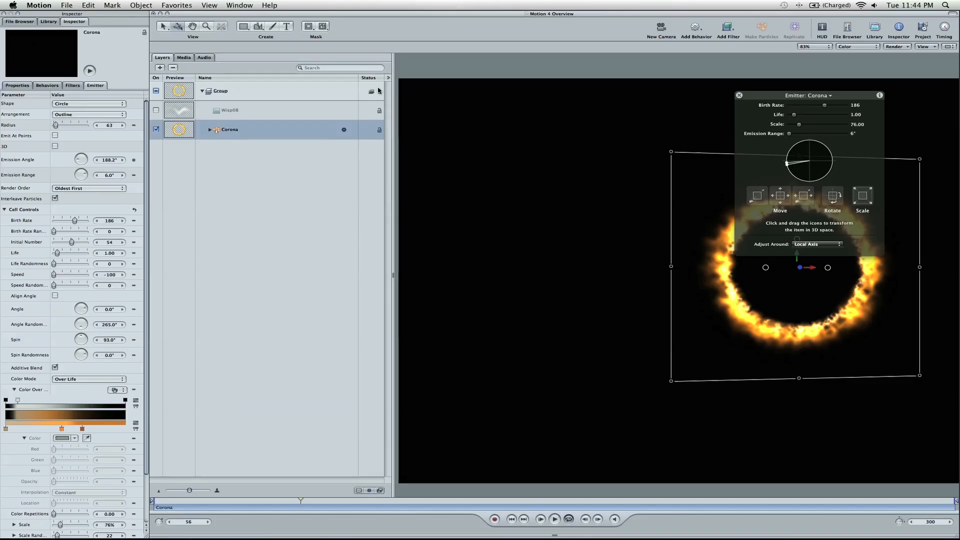
{"action": "left_click", "coordinate": [661, 29]}
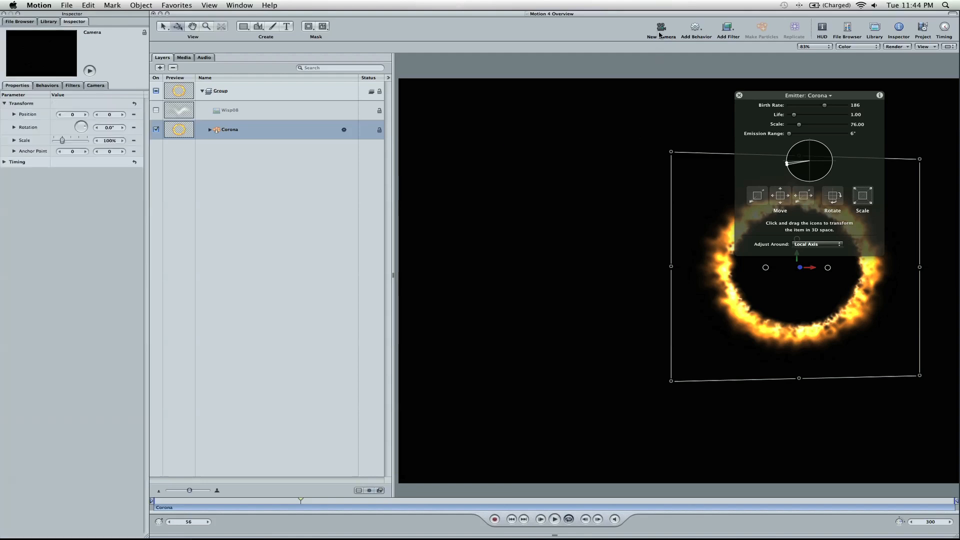
{"action": "left_click", "coordinate": [661, 29]}
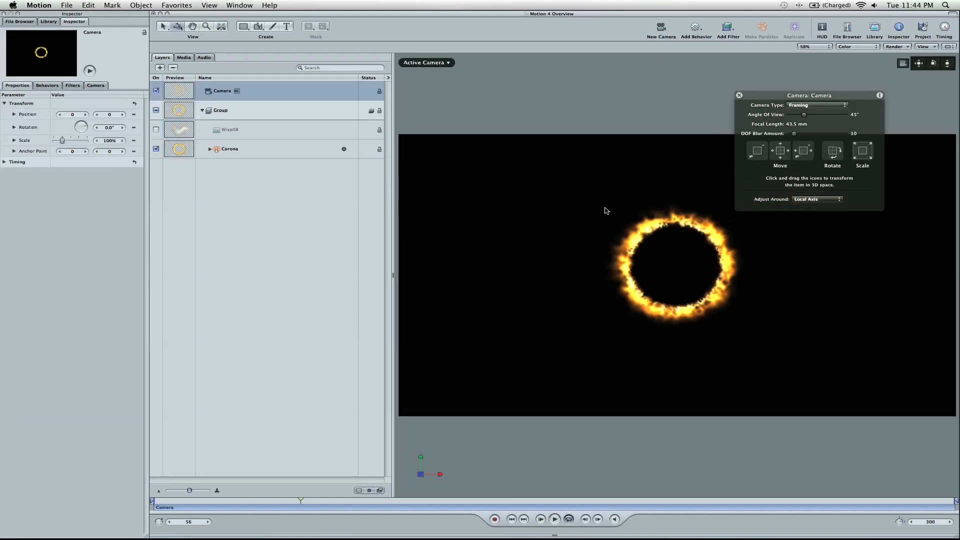
{"action": "left_click", "coordinate": [229, 148]}
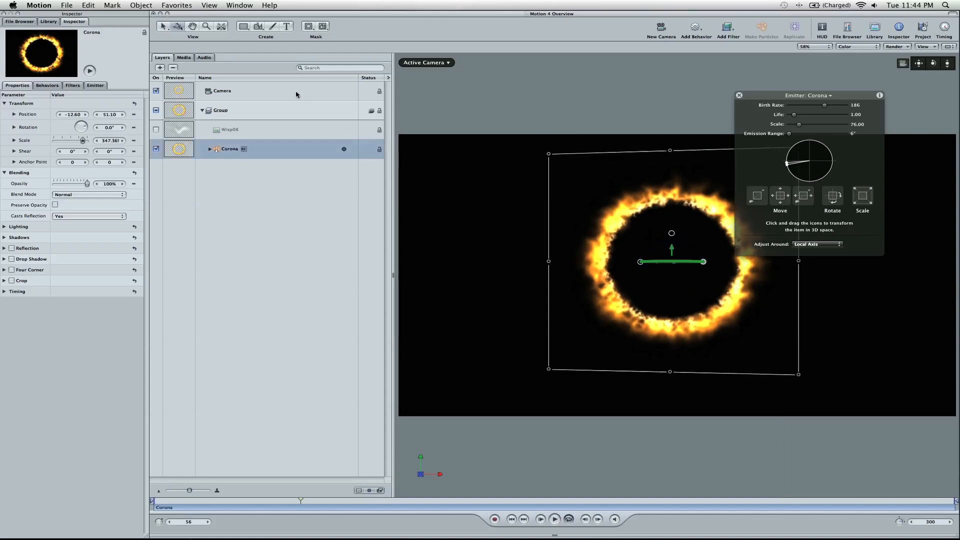
Show the 3D ground grid from the View overlays menu and reselect the Corona layer.
{"action": "left_click", "coordinate": [222, 91]}
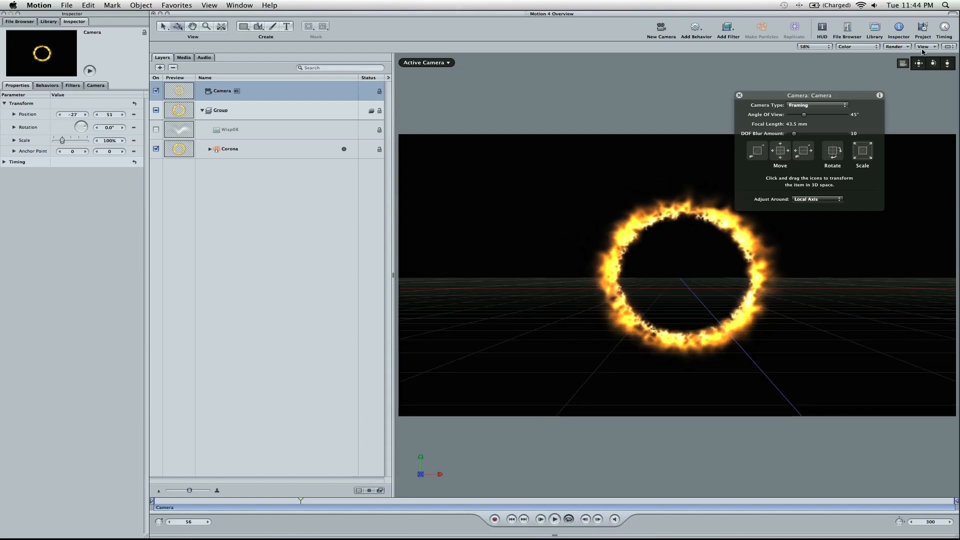
{"action": "left_click", "coordinate": [925, 47]}
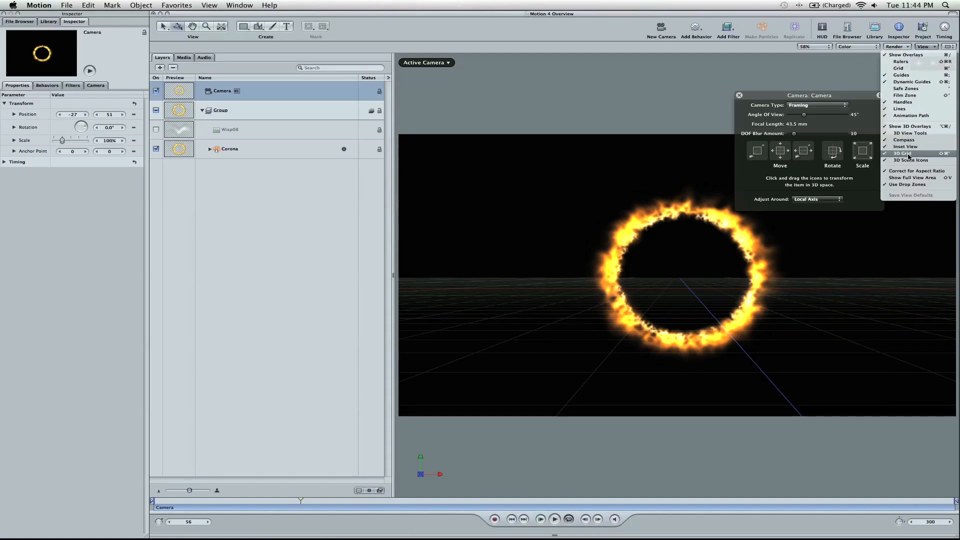
{"action": "left_click", "coordinate": [901, 153]}
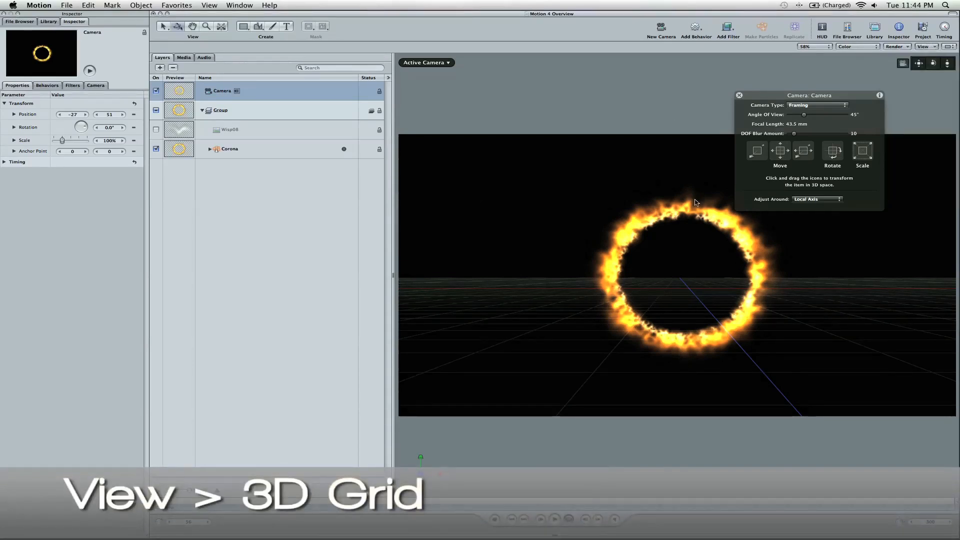
{"action": "left_click", "coordinate": [229, 149]}
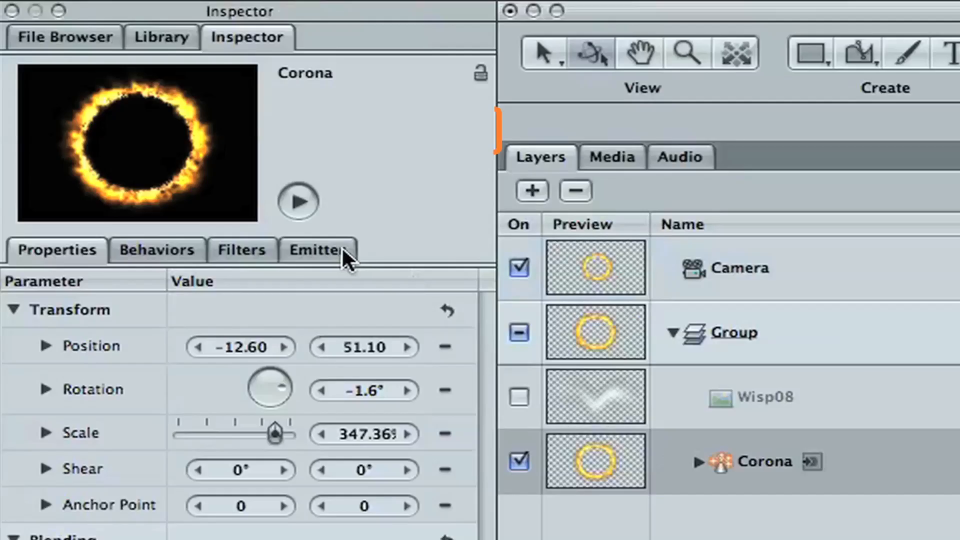
Turn on 3D with a 360° emission range for Corona, then rotate the camera view.
{"action": "left_click", "coordinate": [317, 250]}
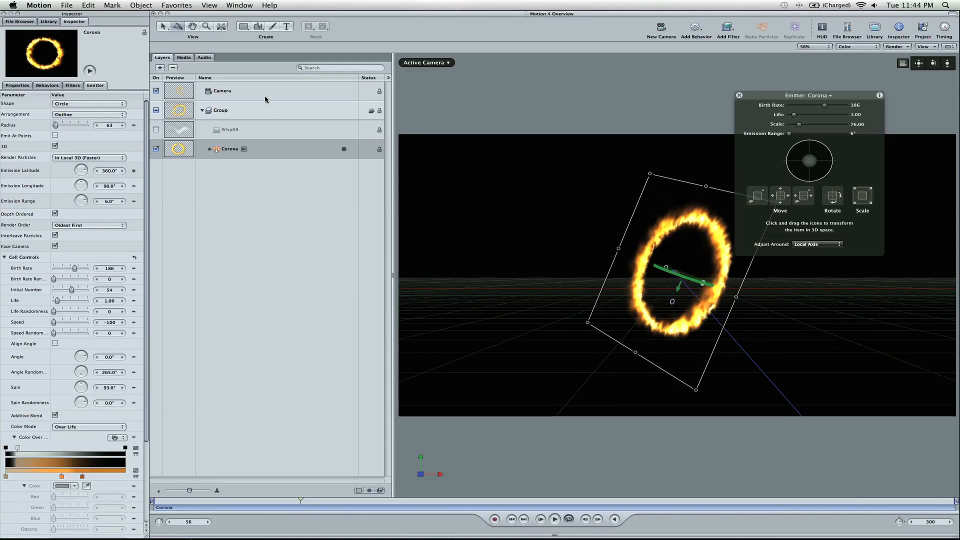
{"action": "mouse_move", "coordinate": [810, 137]}
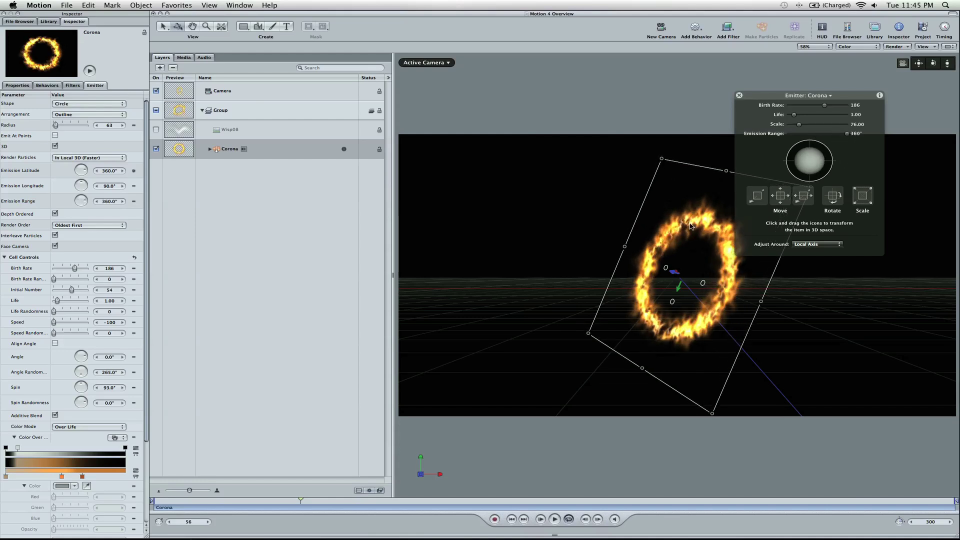
{"action": "left_click", "coordinate": [222, 90]}
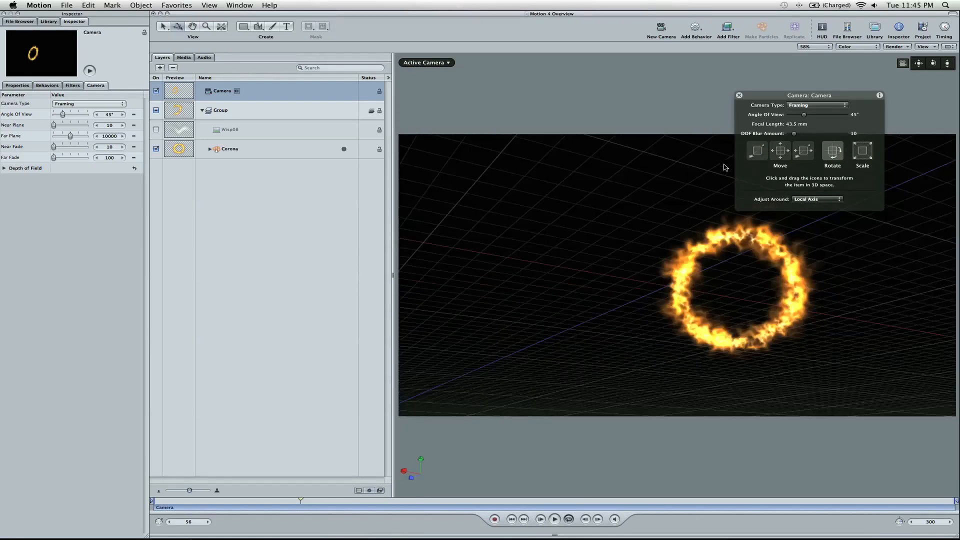
{"action": "left_click", "coordinate": [926, 47]}
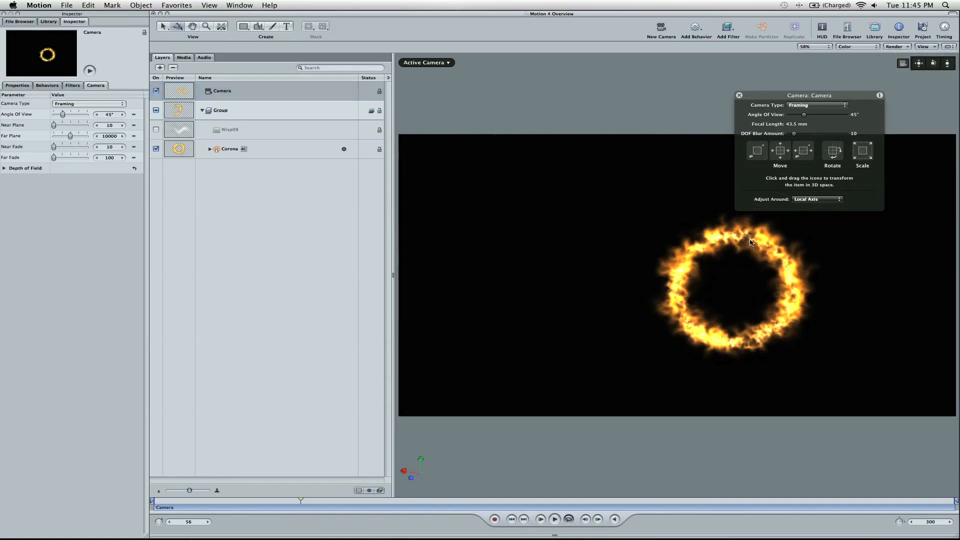
Shape Corona's motion path in the canvas and change a path point's interpolation.
{"action": "left_click", "coordinate": [230, 149]}
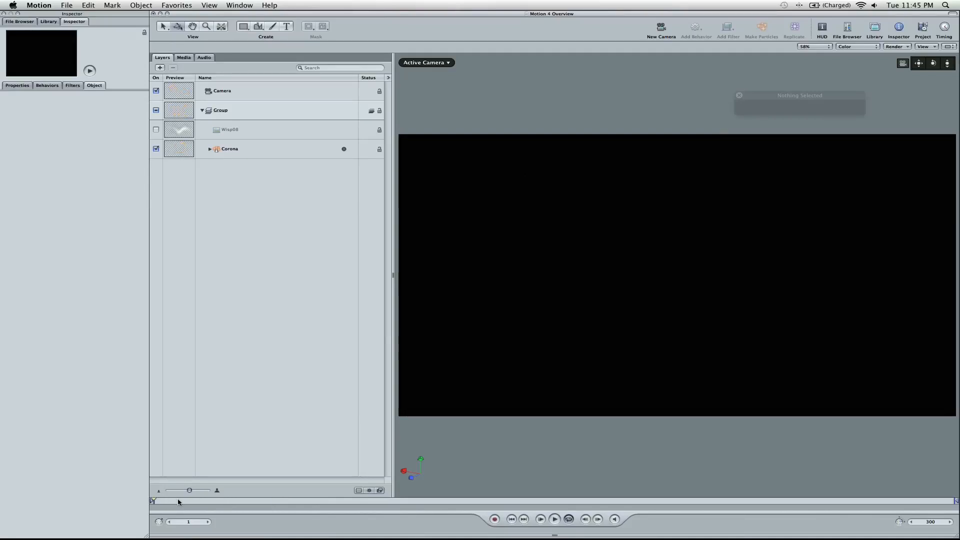
{"action": "left_click", "coordinate": [229, 149]}
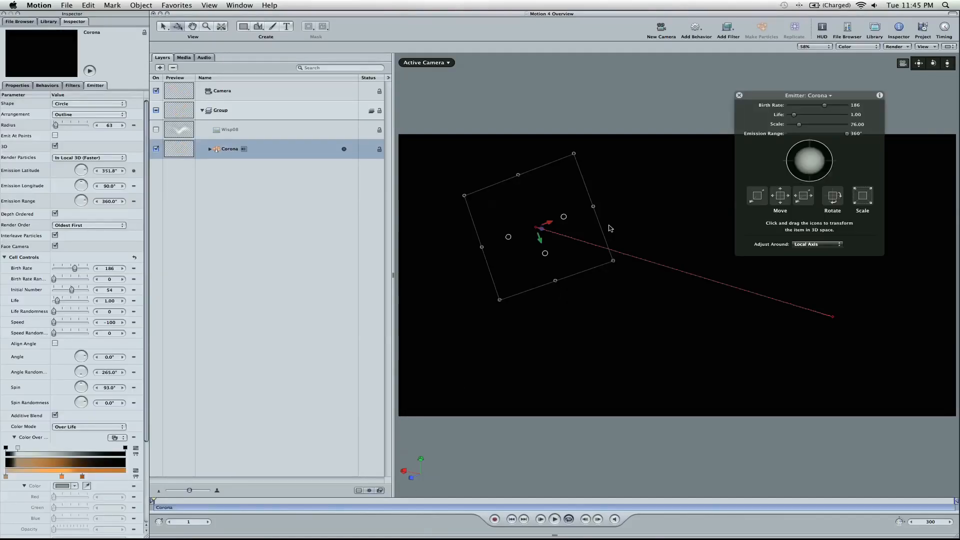
{"action": "mouse_move", "coordinate": [574, 249]}
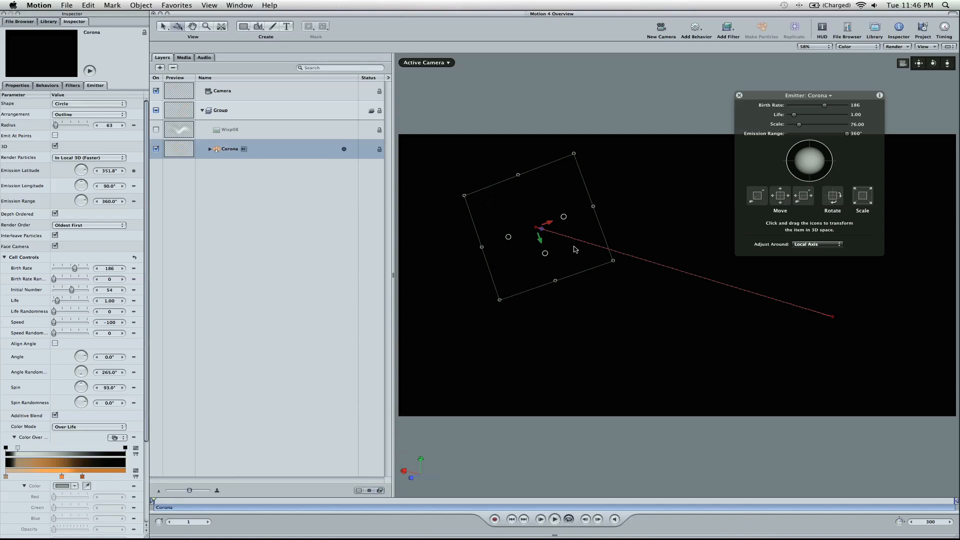
{"action": "mouse_move", "coordinate": [662, 267]}
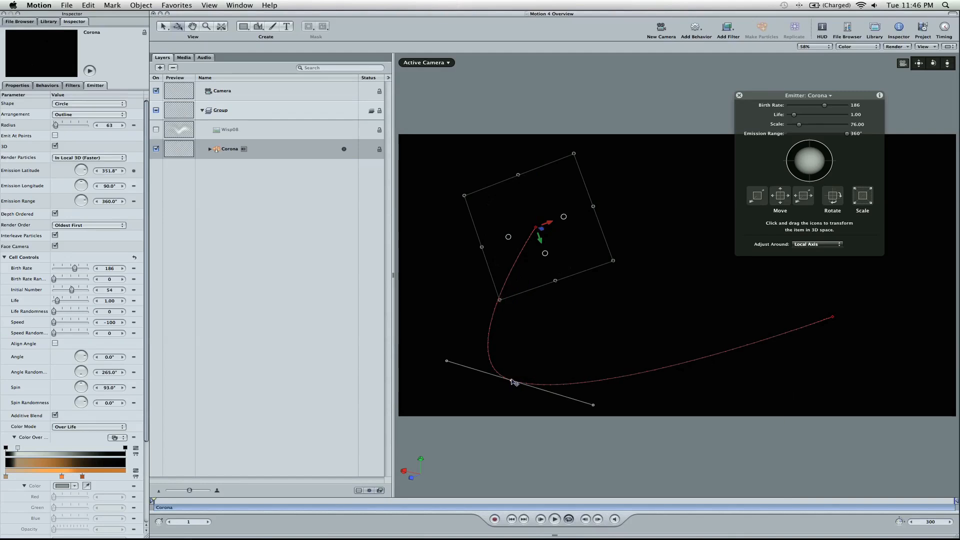
{"action": "left_click", "coordinate": [553, 519]}
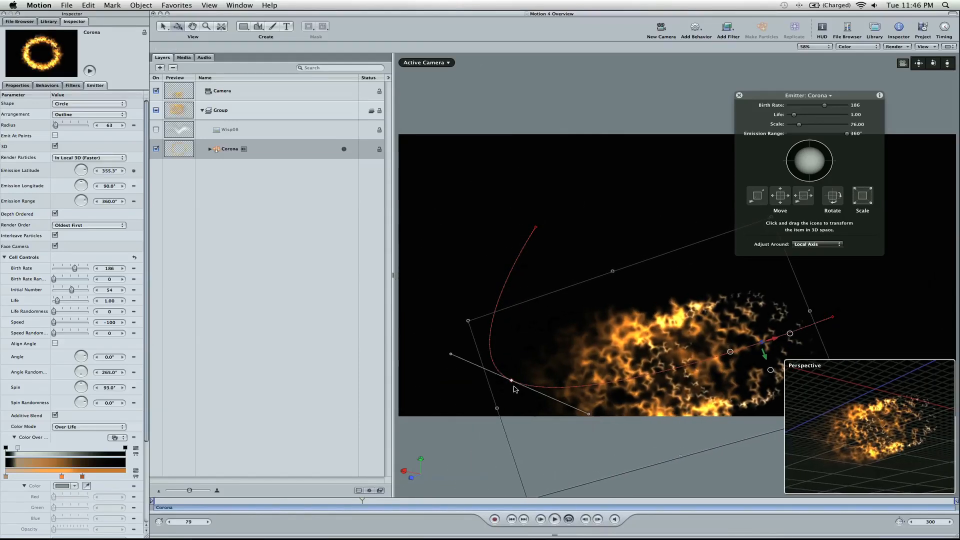
{"action": "right_click", "coordinate": [511, 389]}
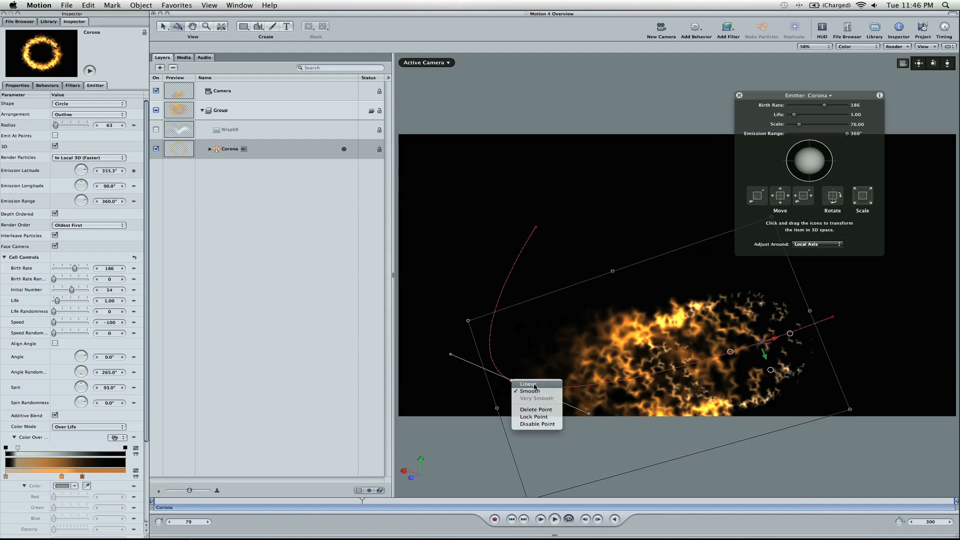
{"action": "left_click", "coordinate": [528, 384]}
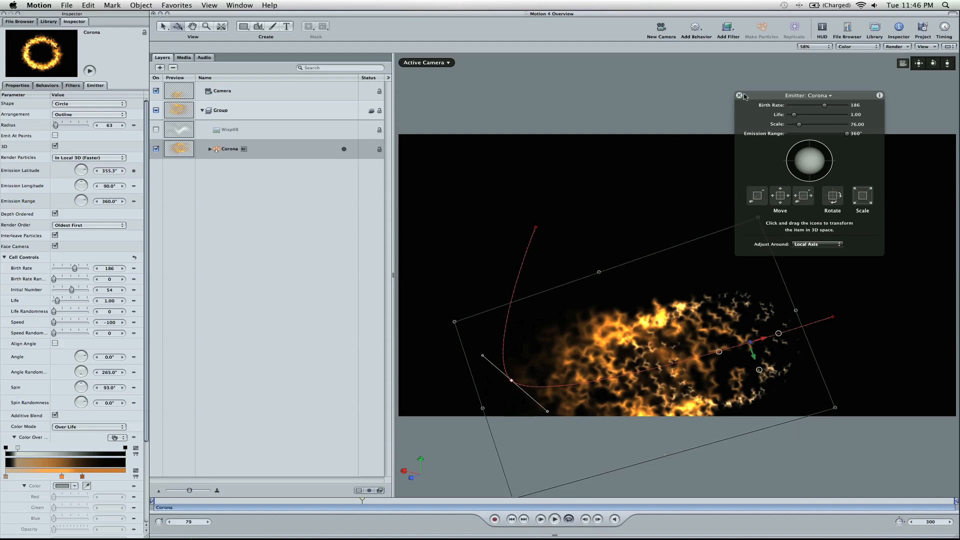
Add centred 'Final Cut King Website' title text at 118pt with tracking 10.
{"action": "left_click", "coordinate": [740, 96]}
{"action": "type", "text": "Final"}
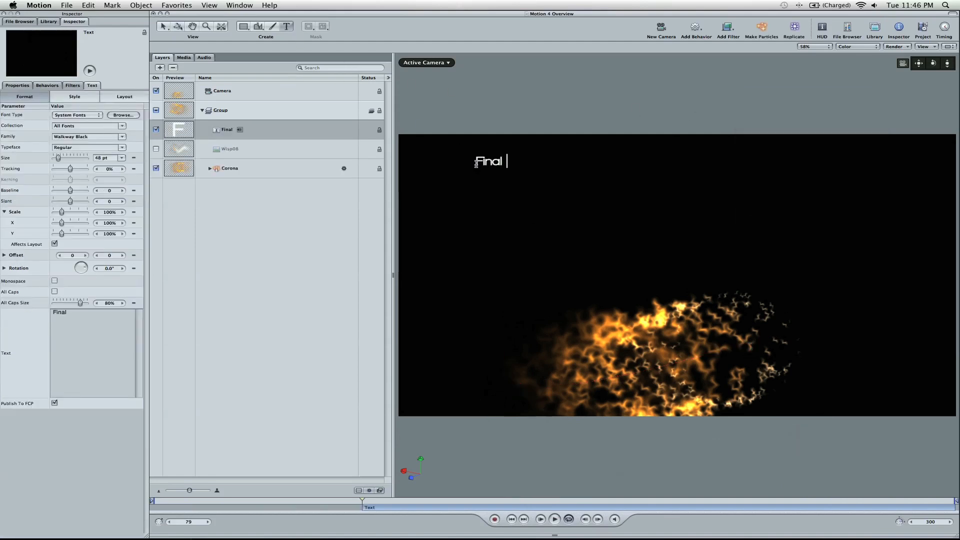
{"action": "type", "text": "Cut King"}
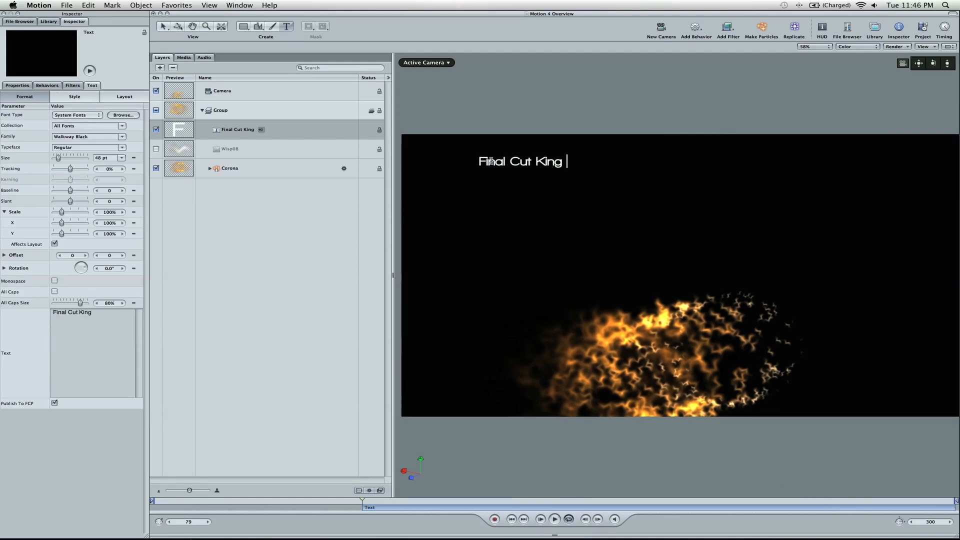
{"action": "type", "text": "Website"}
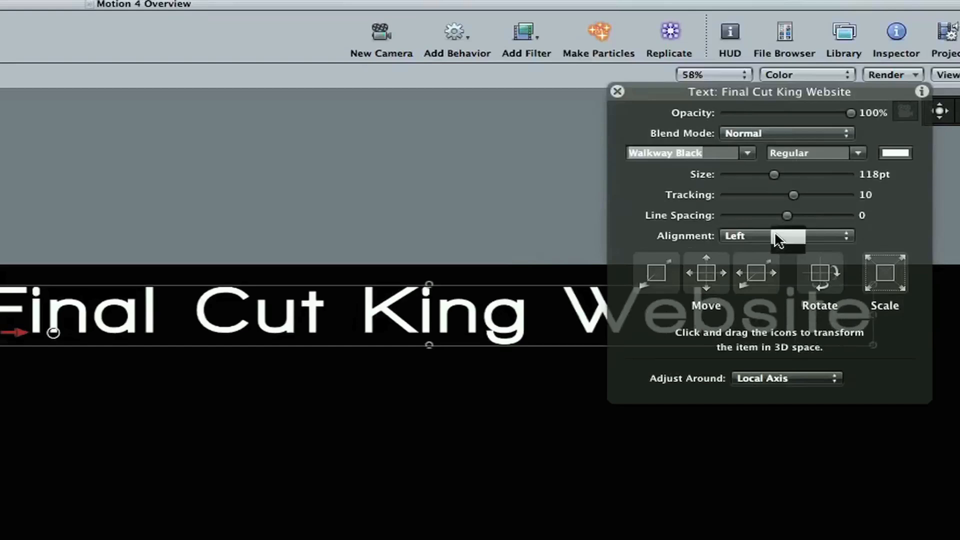
{"action": "left_click", "coordinate": [786, 235]}
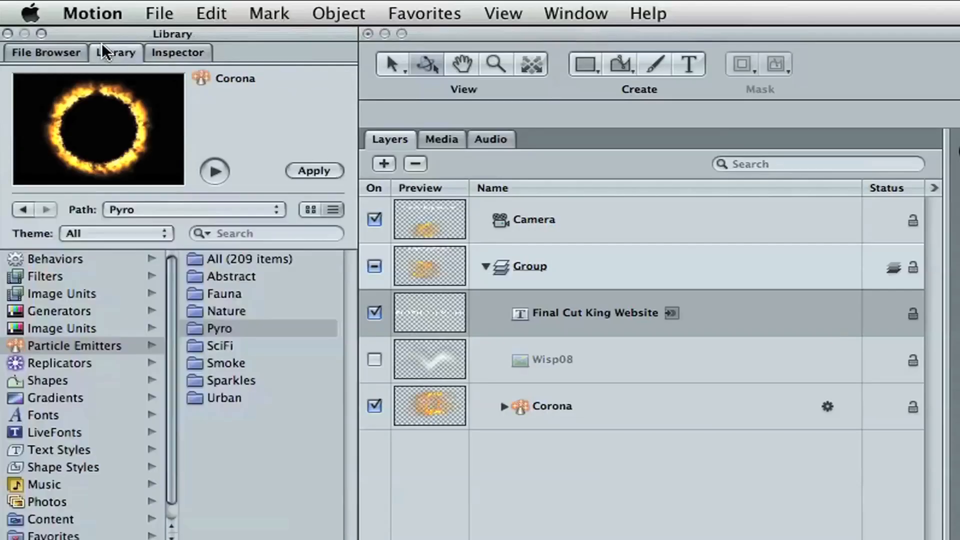
Apply the Rotate In text-sequence behaviour to the title and play back the animation.
{"action": "left_click", "coordinate": [55, 258]}
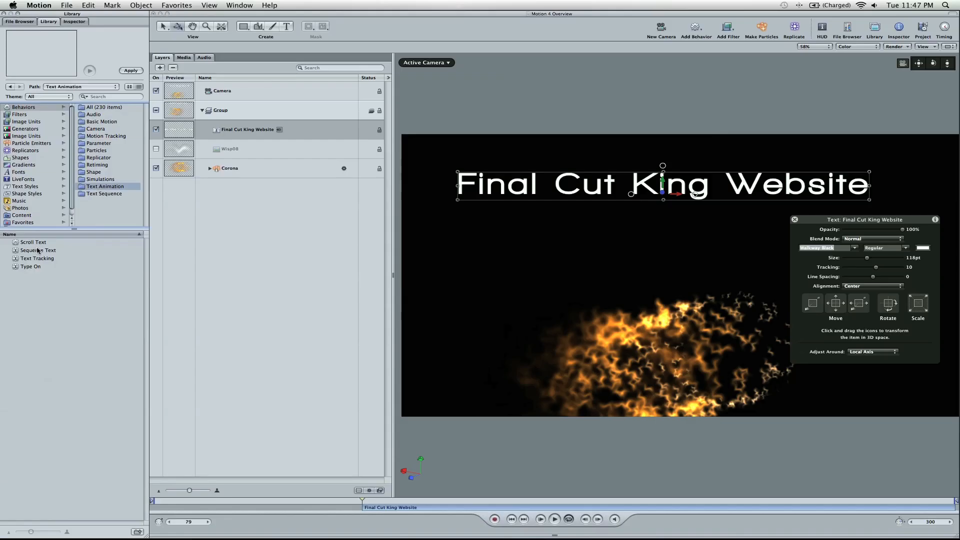
{"action": "left_click", "coordinate": [104, 194]}
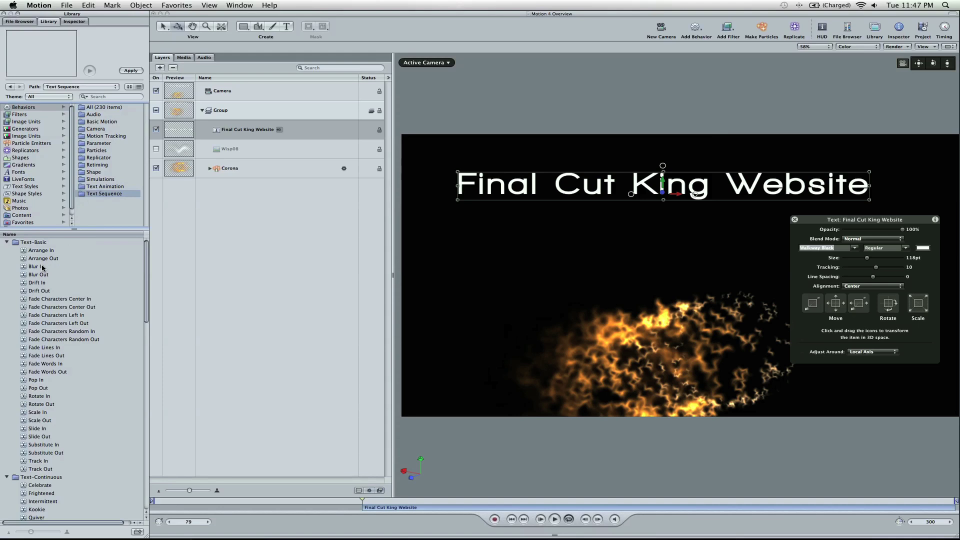
{"action": "left_click", "coordinate": [39, 396]}
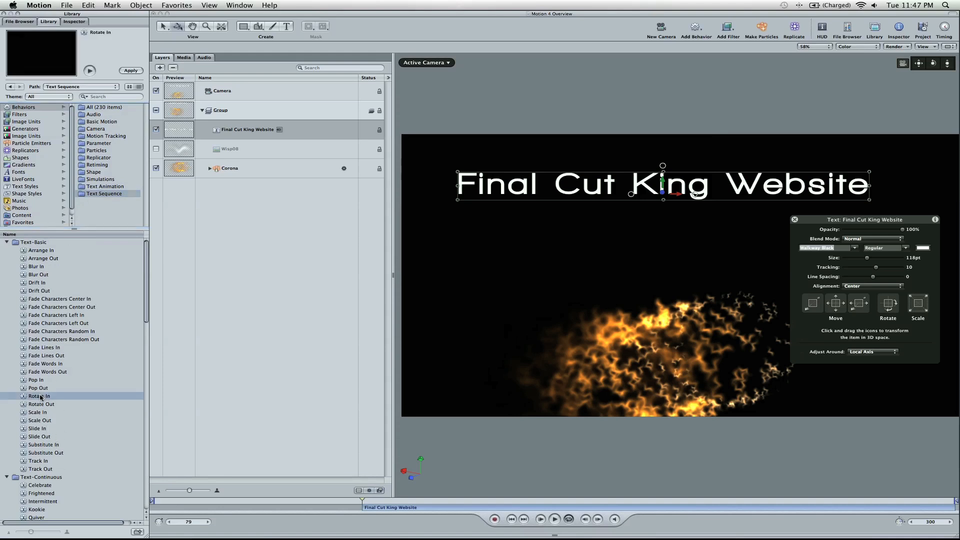
{"action": "left_click", "coordinate": [90, 70]}
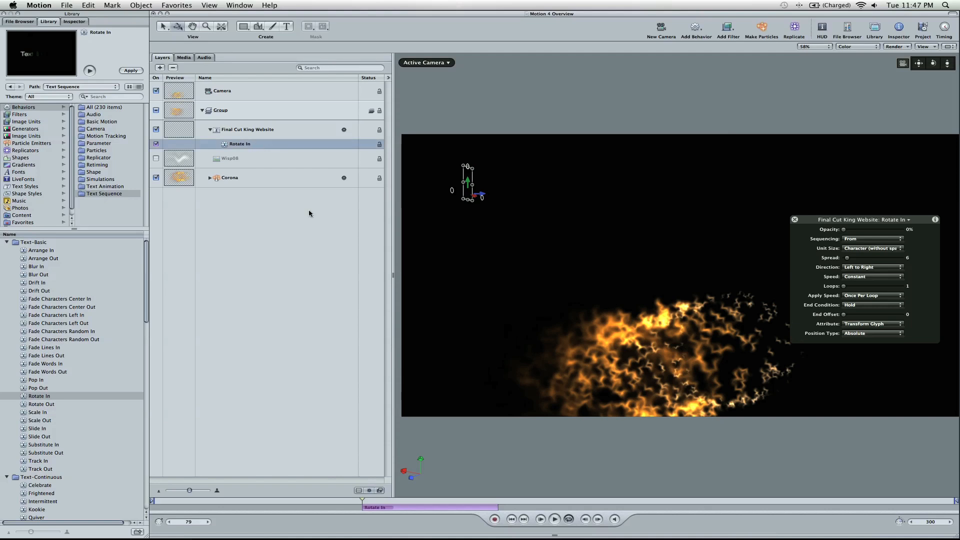
{"action": "left_click", "coordinate": [553, 519]}
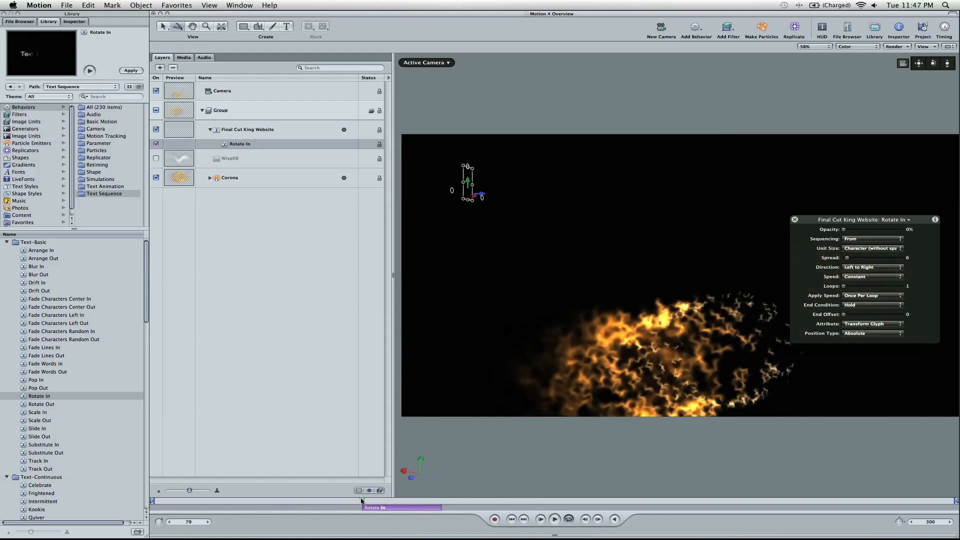
{"action": "left_click", "coordinate": [539, 519]}
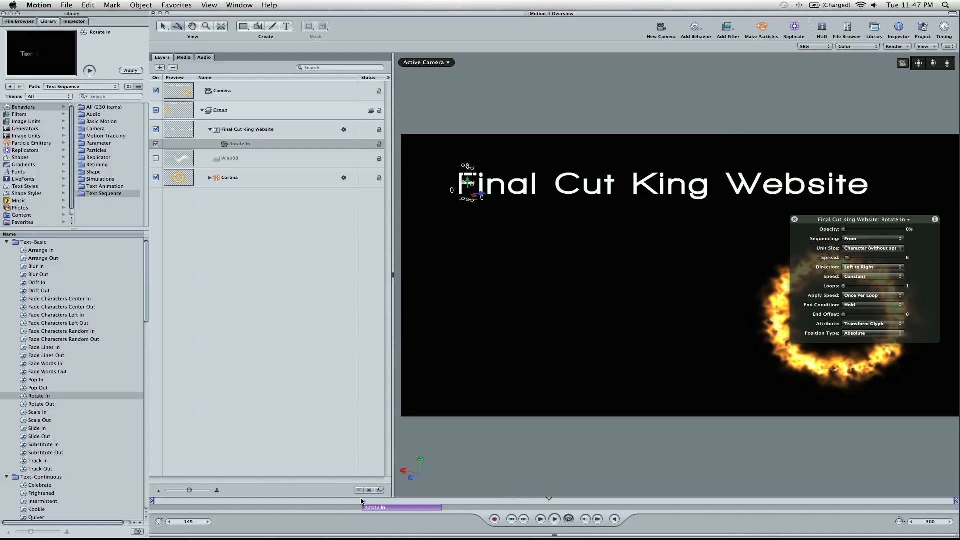
{"action": "mouse_move", "coordinate": [659, 111]}
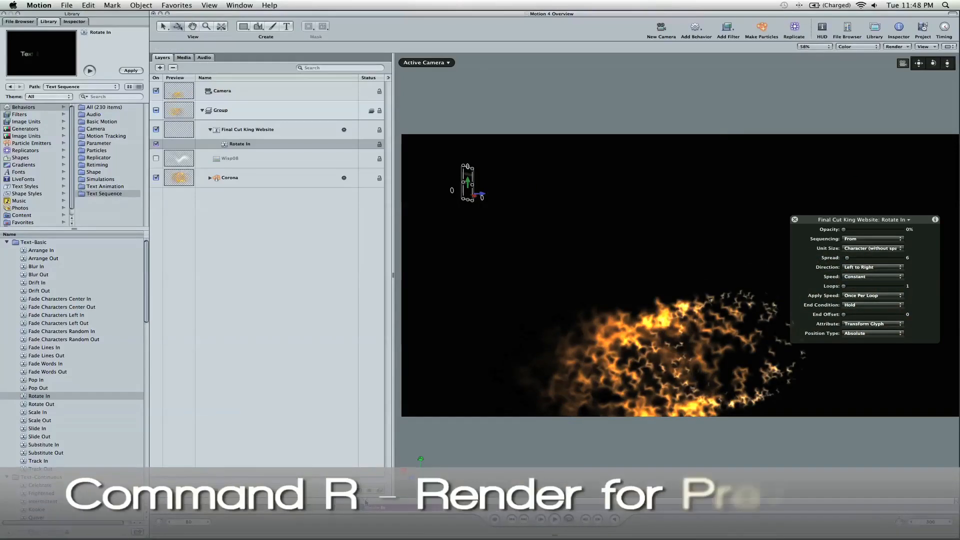
{"action": "key", "text": "cmd+r"}
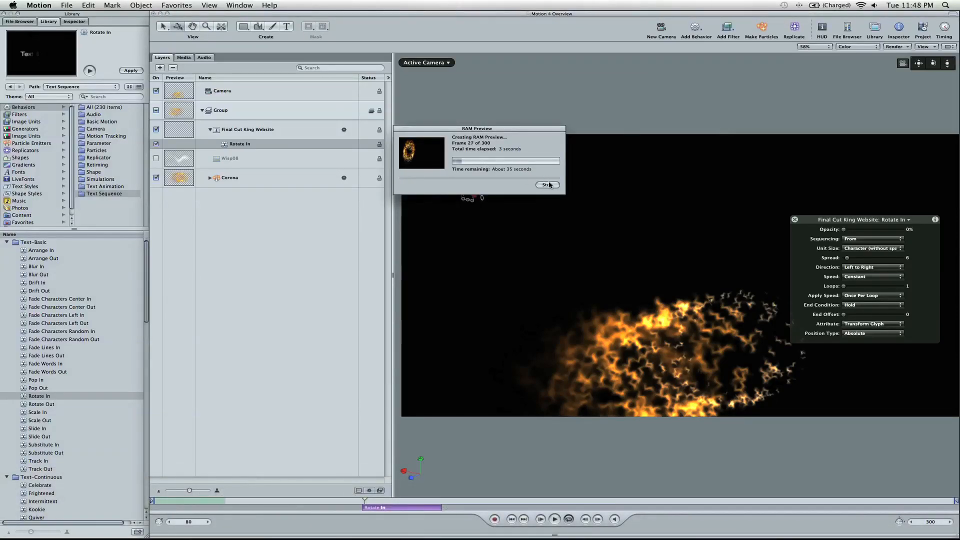
{"action": "left_click", "coordinate": [546, 185]}
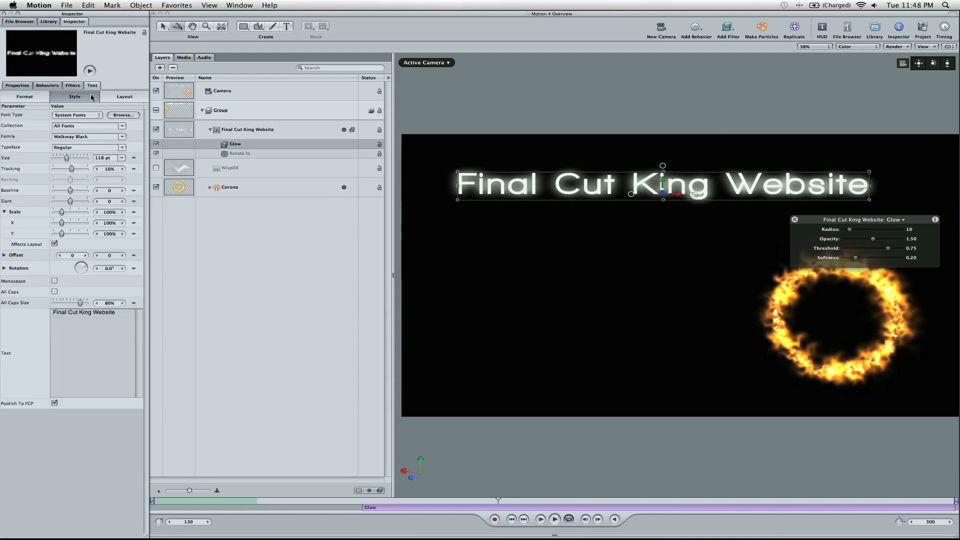
Turn on the glow in the title's text style, then switch it back off.
{"action": "left_click", "coordinate": [74, 96]}
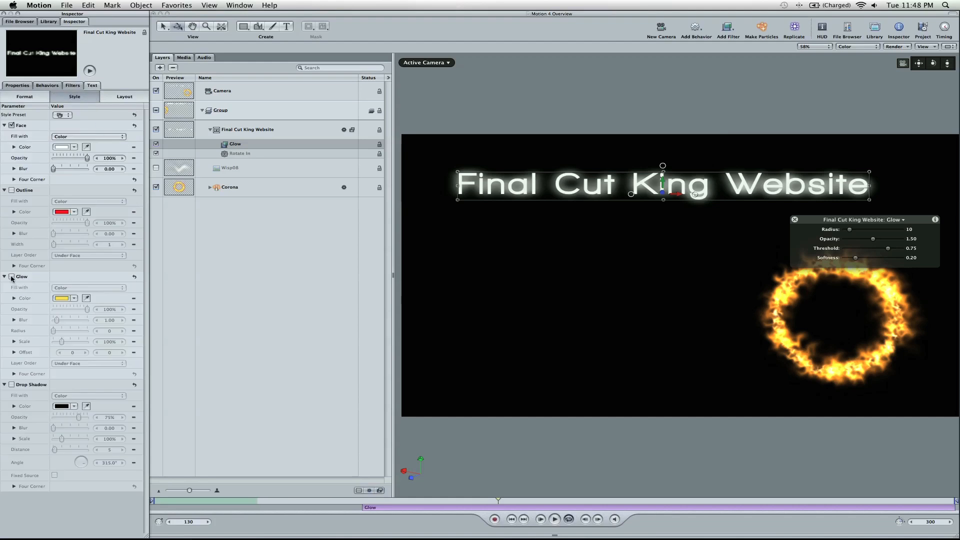
{"action": "left_click", "coordinate": [16, 276]}
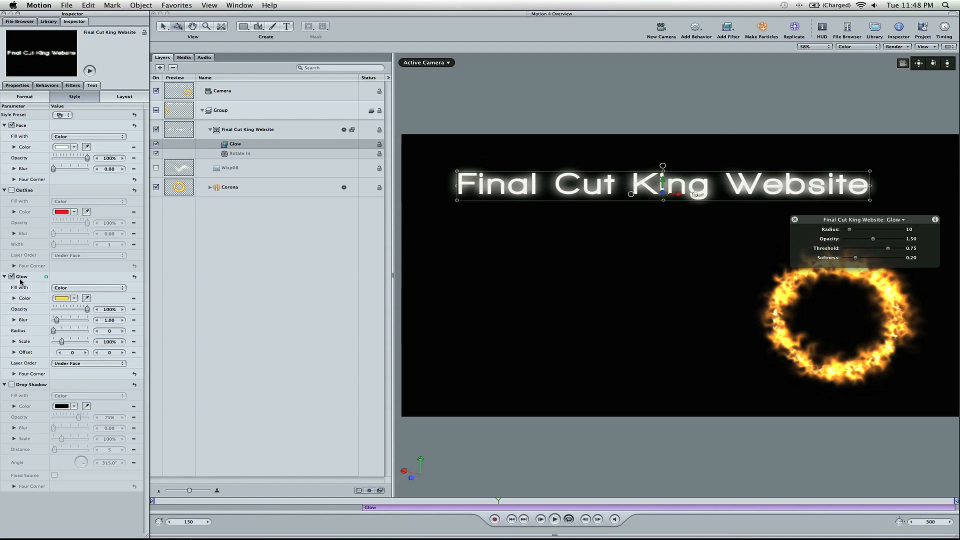
{"action": "left_click", "coordinate": [11, 191]}
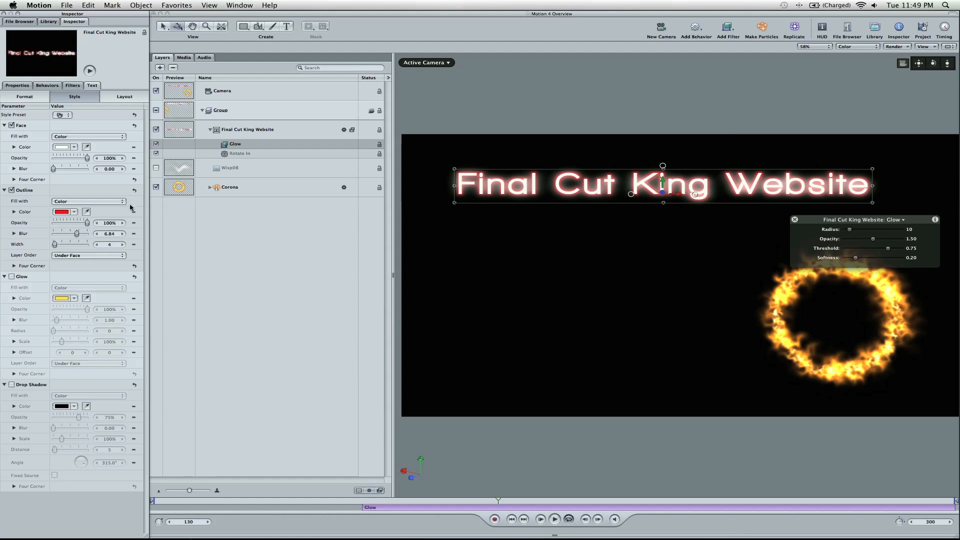
{"action": "mouse_move", "coordinate": [565, 102]}
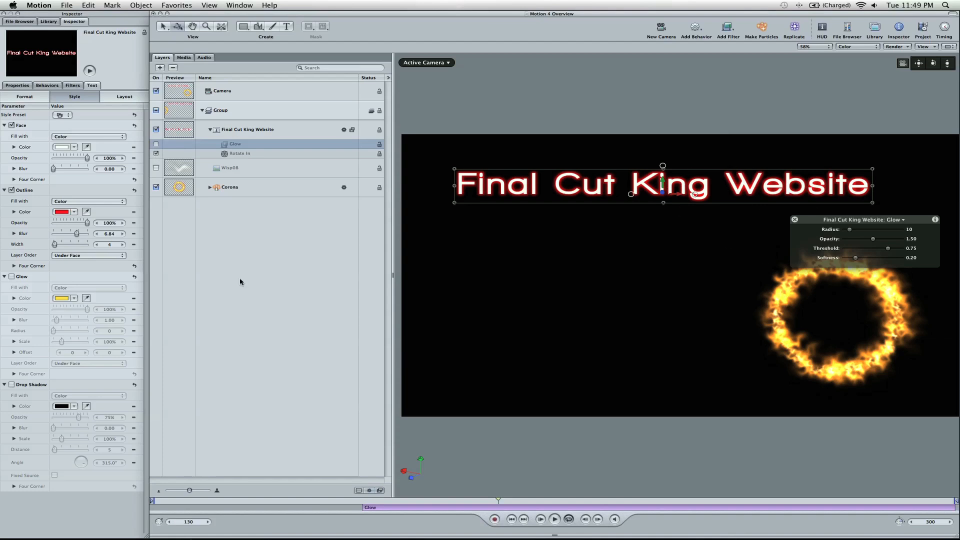
Give the title outline a golden-orange colour and re-enable its Glow filter.
{"action": "left_click", "coordinate": [61, 211]}
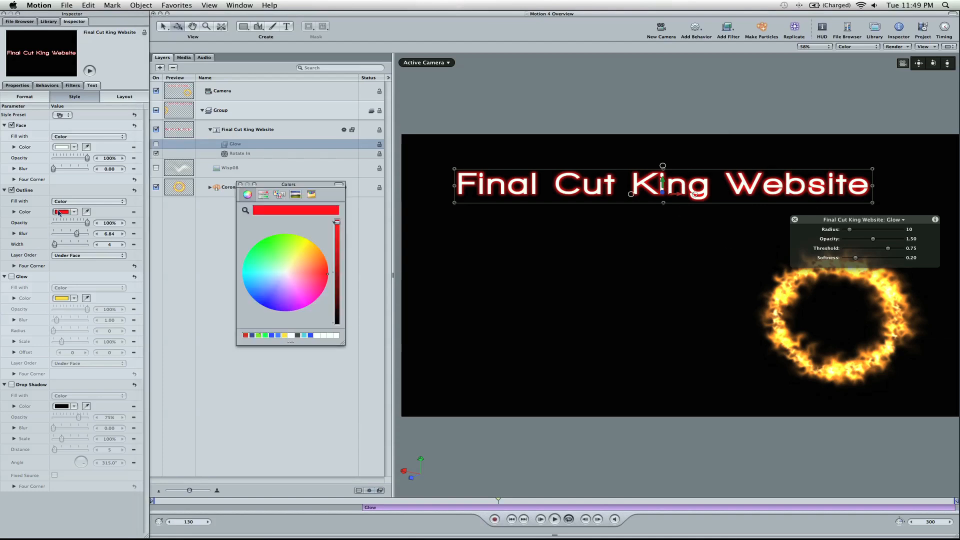
{"action": "left_click", "coordinate": [314, 251]}
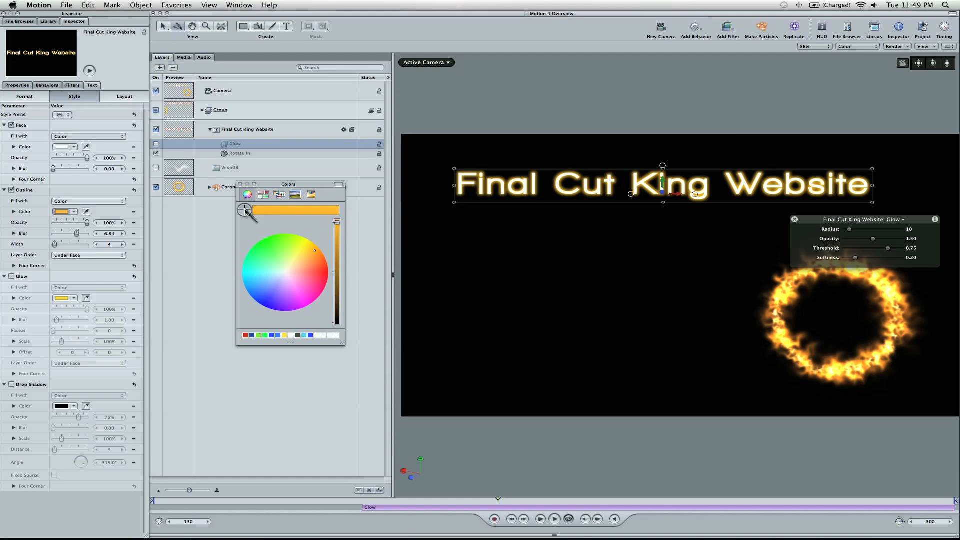
{"action": "mouse_move", "coordinate": [790, 297]}
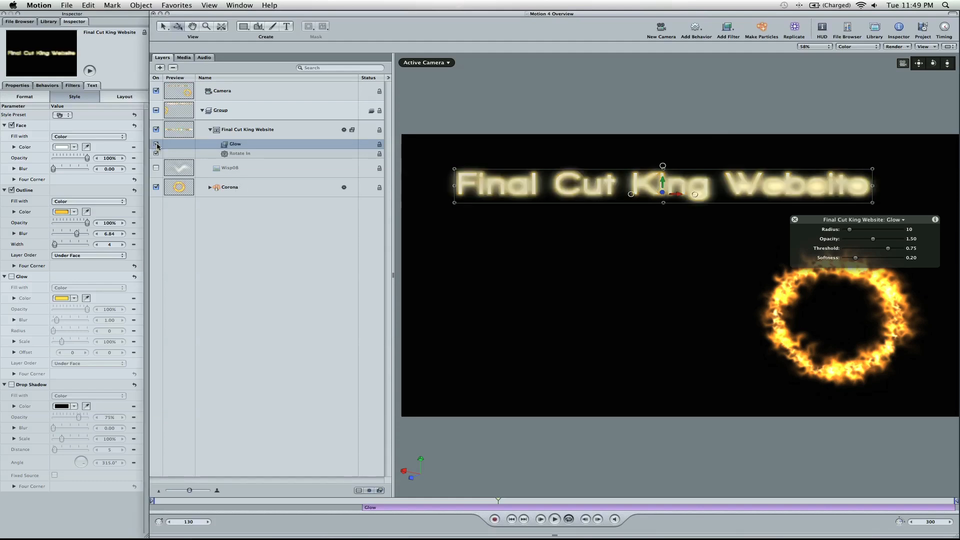
{"action": "left_click", "coordinate": [156, 144]}
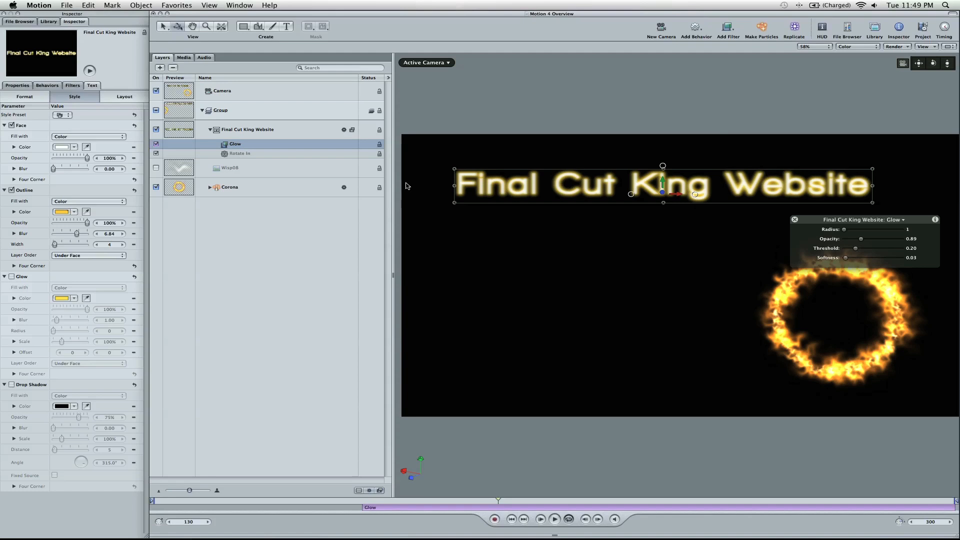
{"action": "left_click", "coordinate": [247, 129]}
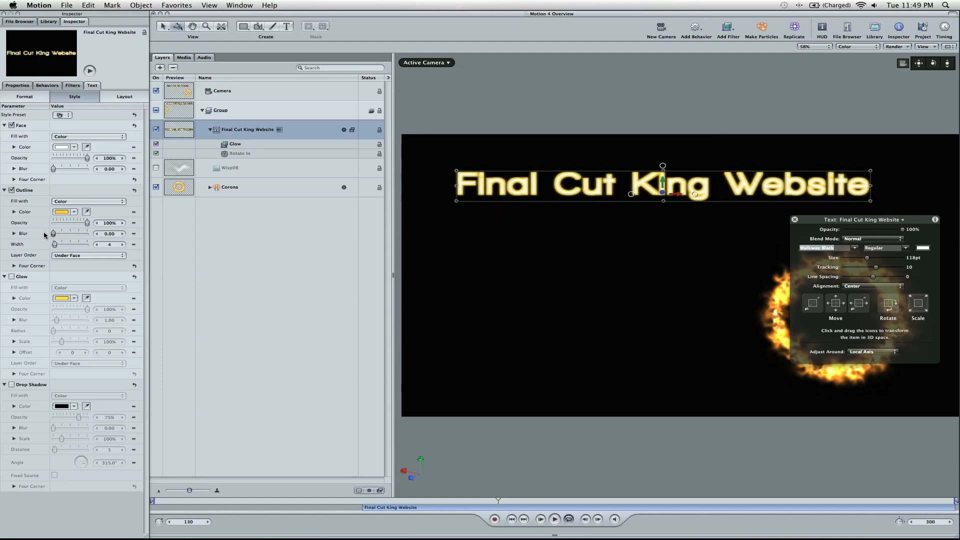
{"action": "mouse_move", "coordinate": [83, 225]}
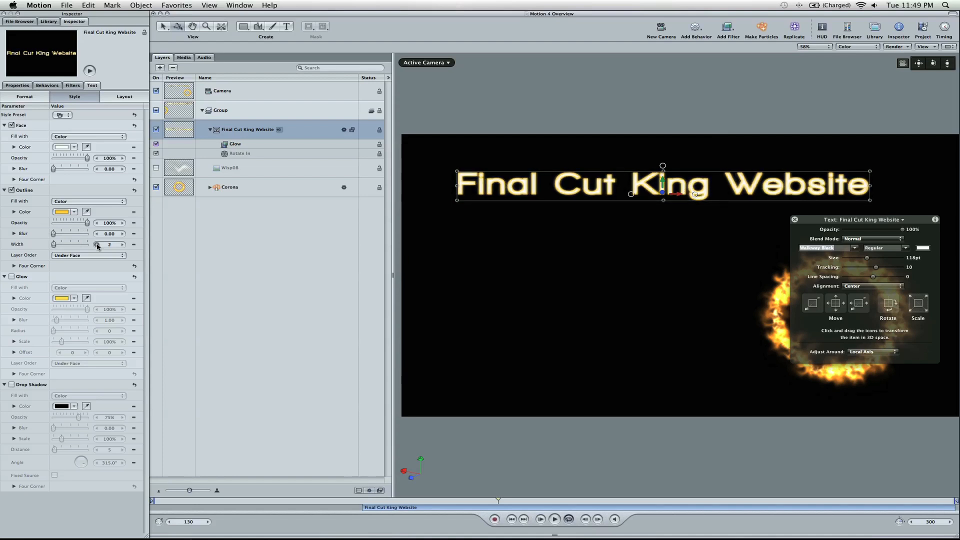
{"action": "mouse_move", "coordinate": [386, 251]}
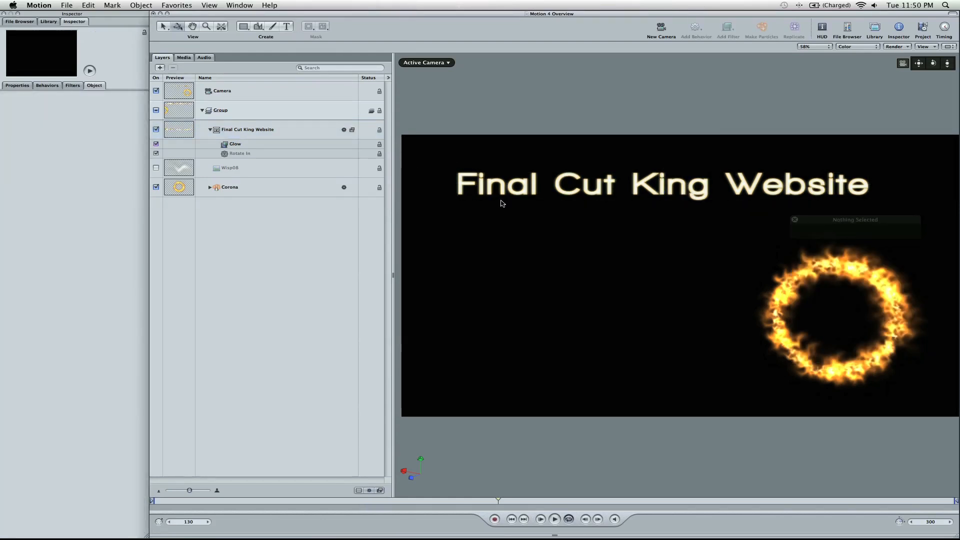
Fill the rectangle yellow and move it beneath the 'Final Cut King Website' layer.
{"action": "left_click", "coordinate": [243, 27]}
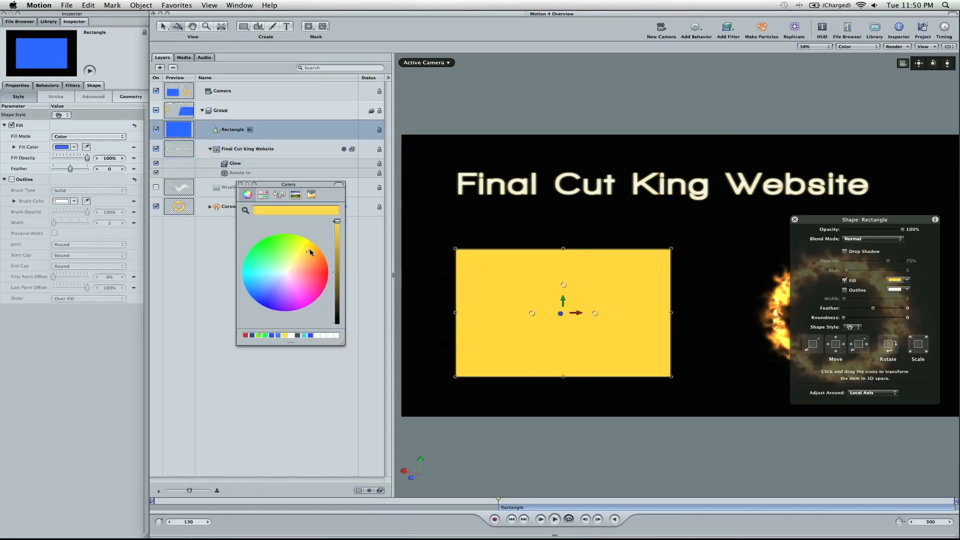
{"action": "left_click", "coordinate": [307, 248]}
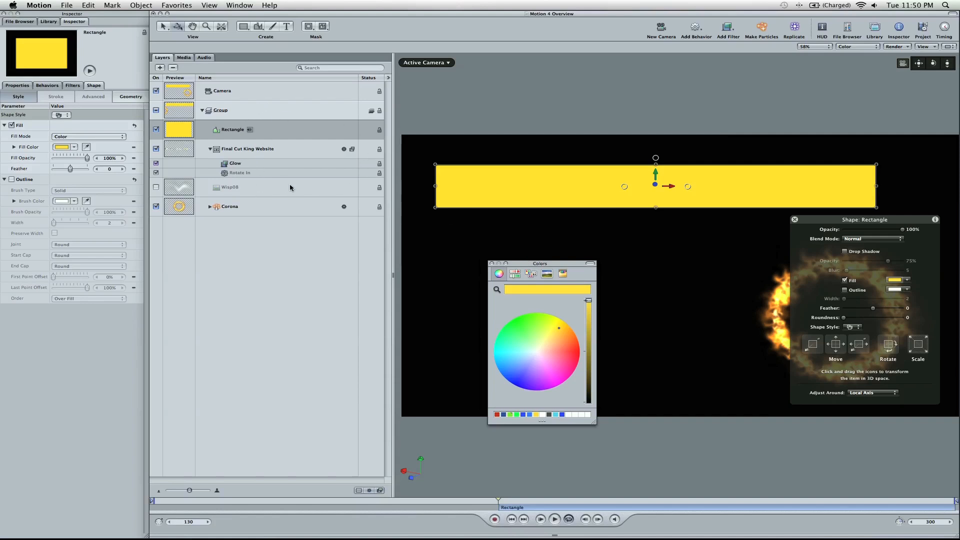
{"action": "mouse_move", "coordinate": [309, 131]}
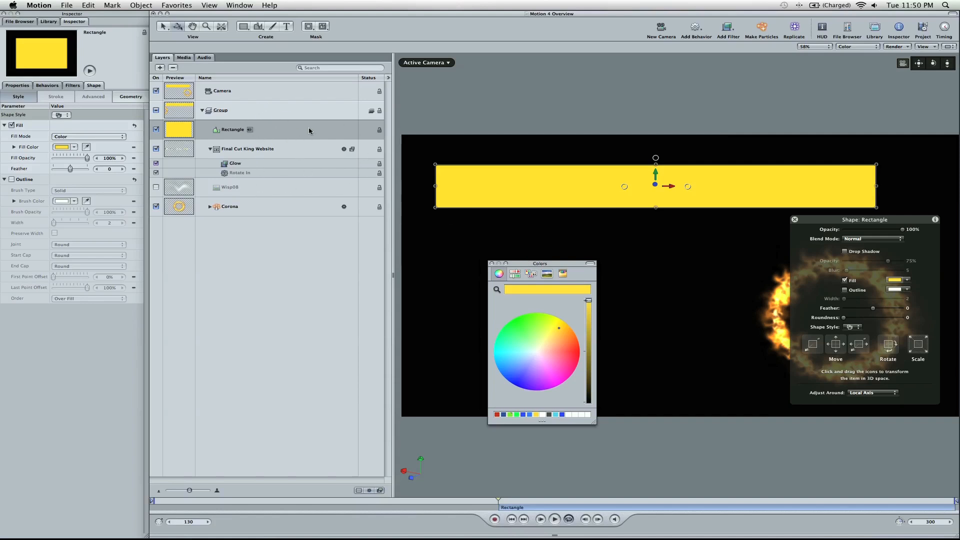
{"action": "mouse_move", "coordinate": [259, 153]}
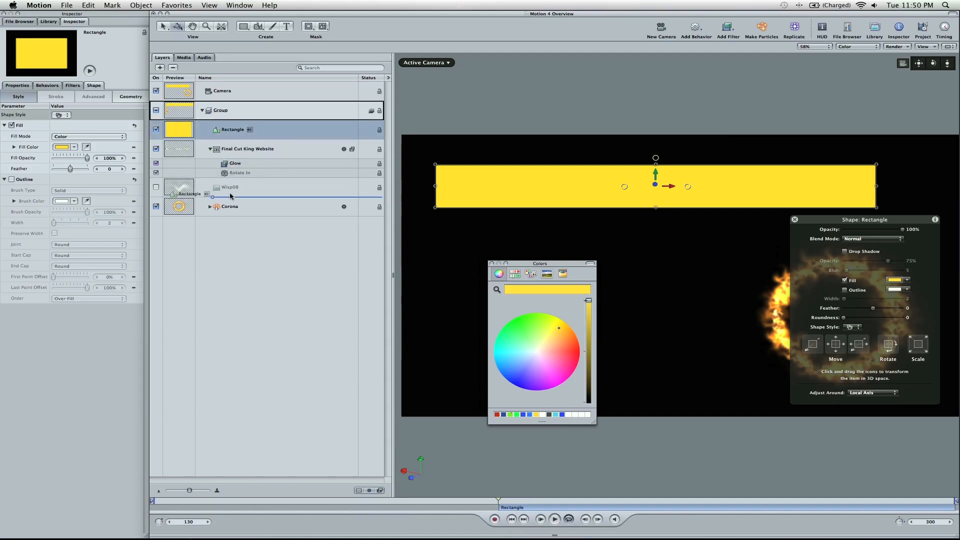
{"action": "left_click", "coordinate": [247, 149]}
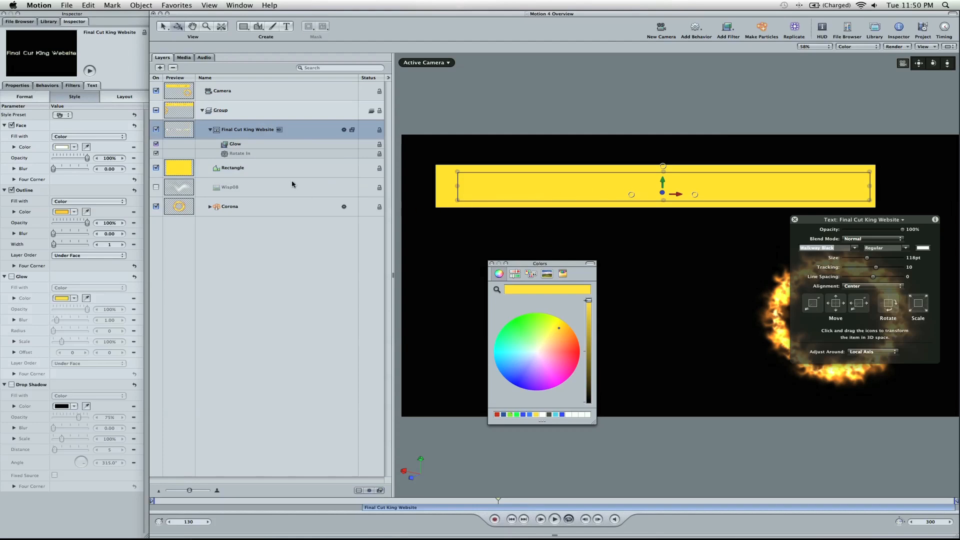
{"action": "mouse_move", "coordinate": [275, 174]}
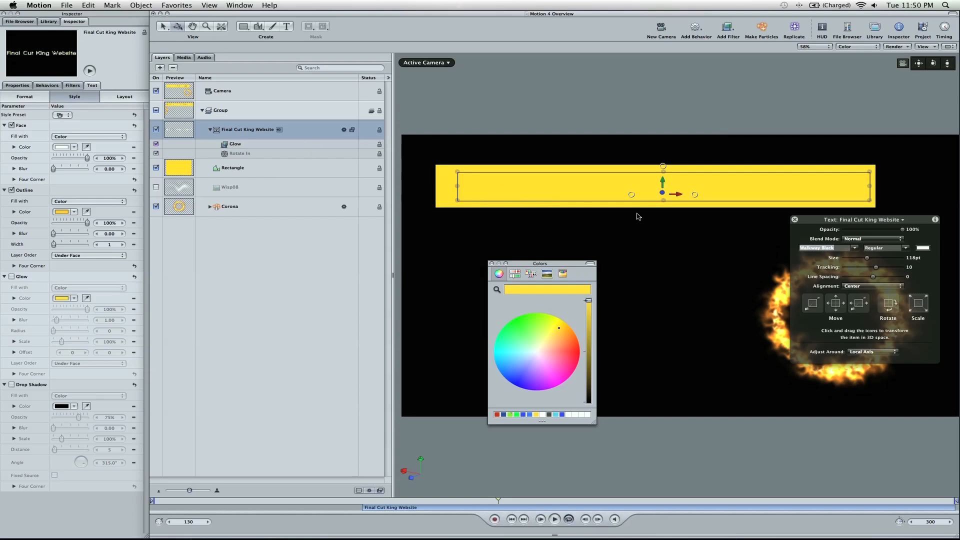
{"action": "mouse_move", "coordinate": [243, 177]}
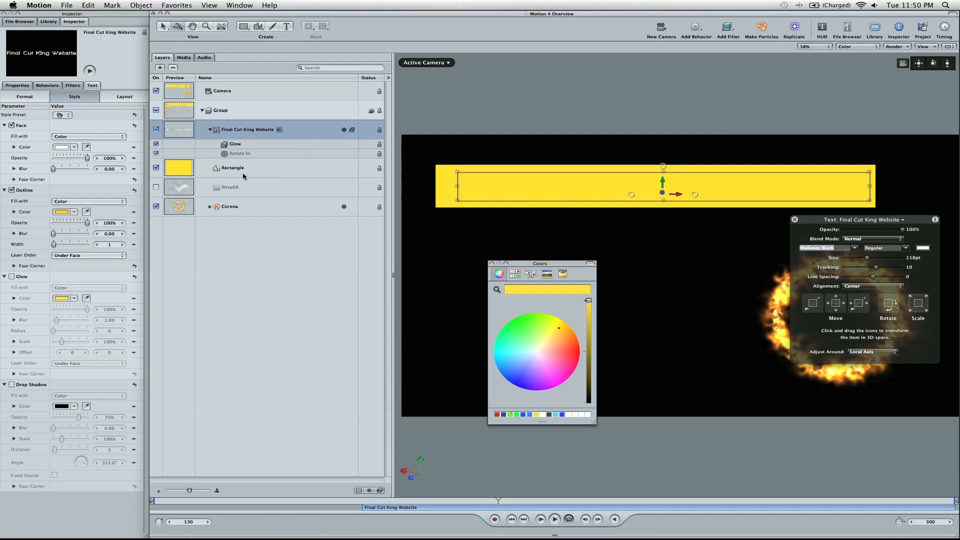
{"action": "left_click", "coordinate": [232, 168]}
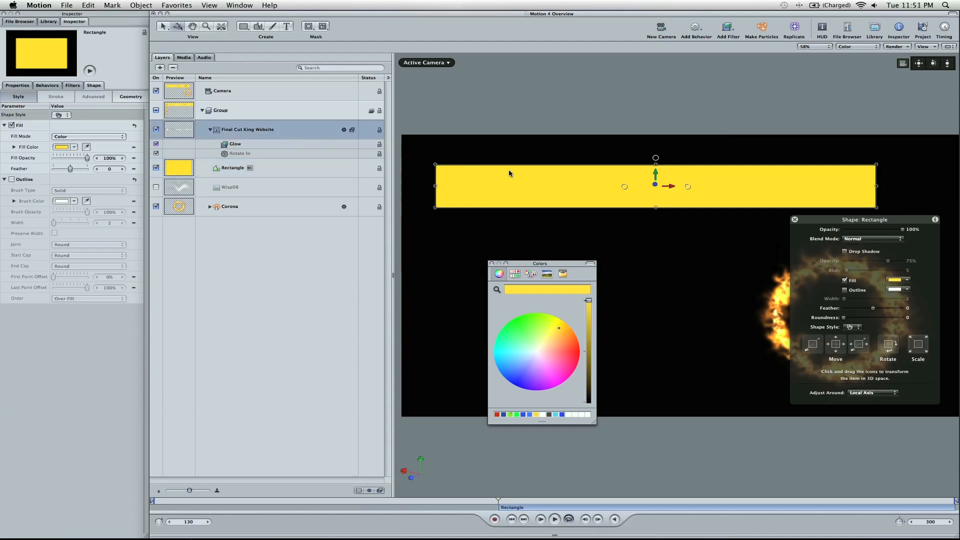
{"action": "left_click", "coordinate": [247, 129]}
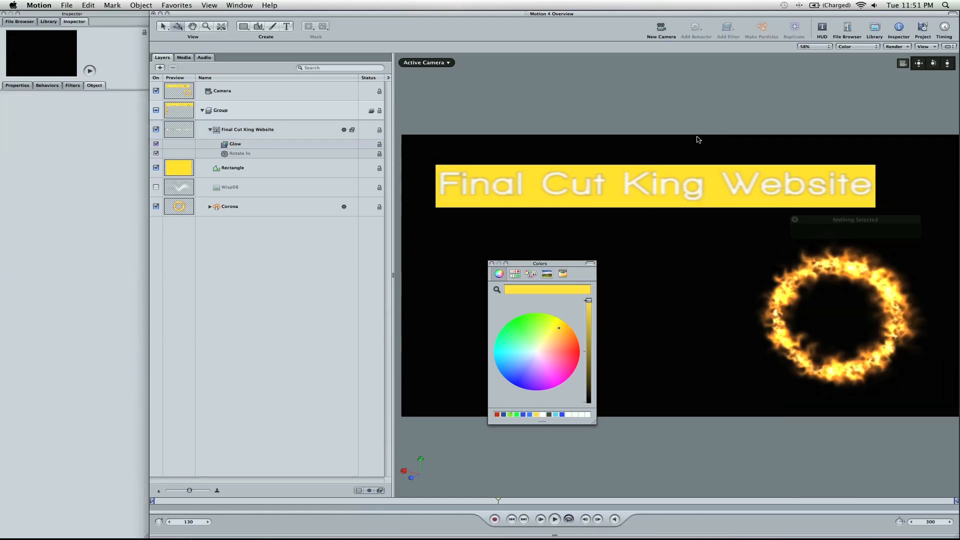
Disable the title's Glow filter, then select the yellow rectangle for its gray outline.
{"action": "left_click", "coordinate": [248, 129]}
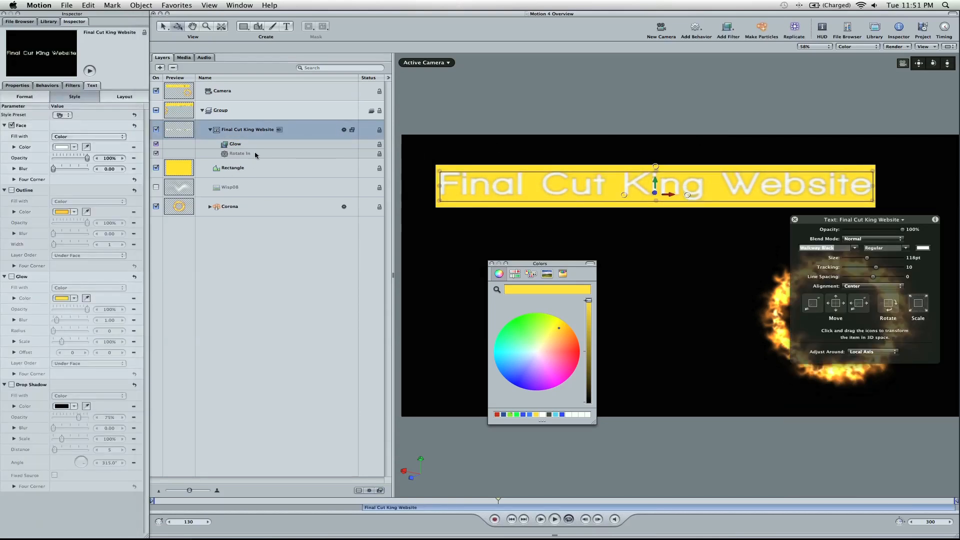
{"action": "left_click", "coordinate": [235, 143]}
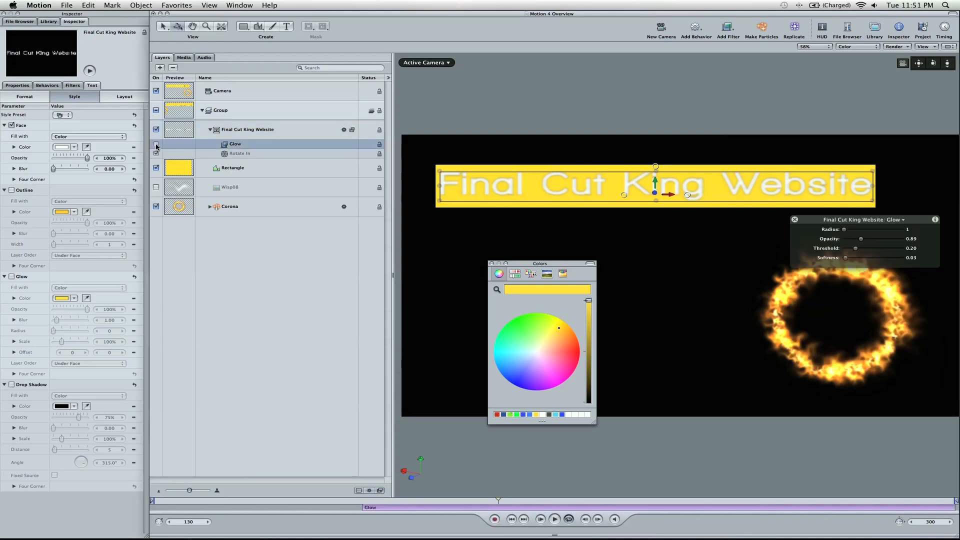
{"action": "left_click", "coordinate": [156, 144]}
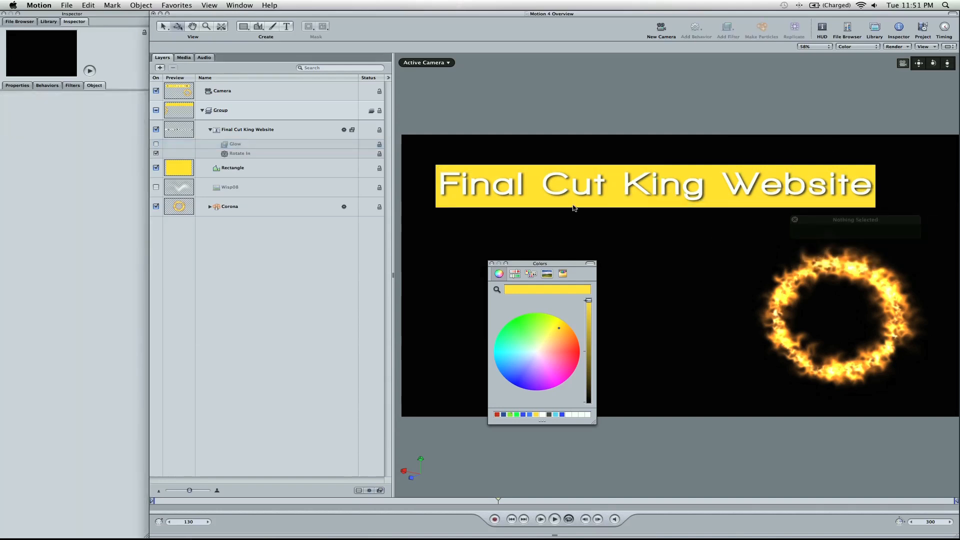
{"action": "left_click", "coordinate": [232, 167]}
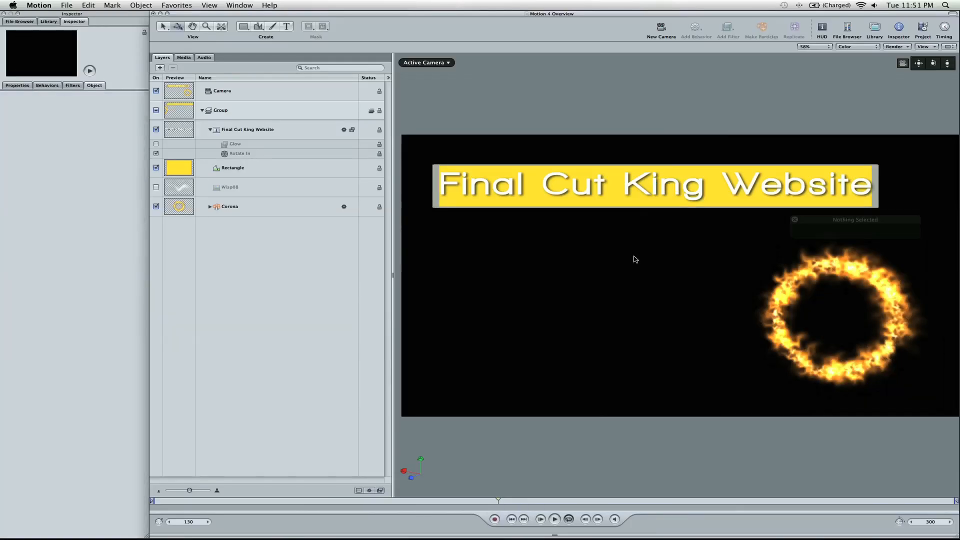
{"action": "left_click", "coordinate": [230, 206]}
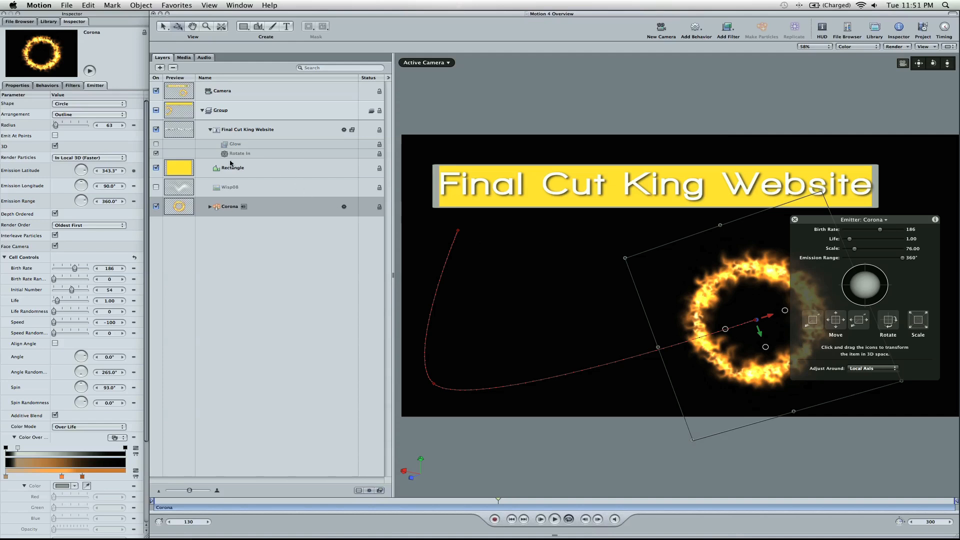
Select the Corona fire ring and open File > Export for a QuickTime movie.
{"action": "left_click", "coordinate": [66, 5]}
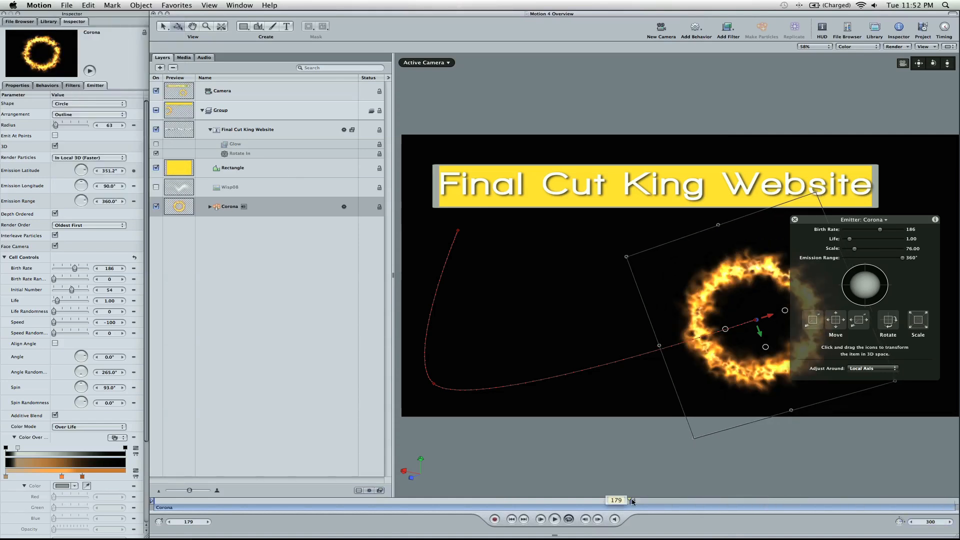
{"action": "left_click", "coordinate": [66, 5]}
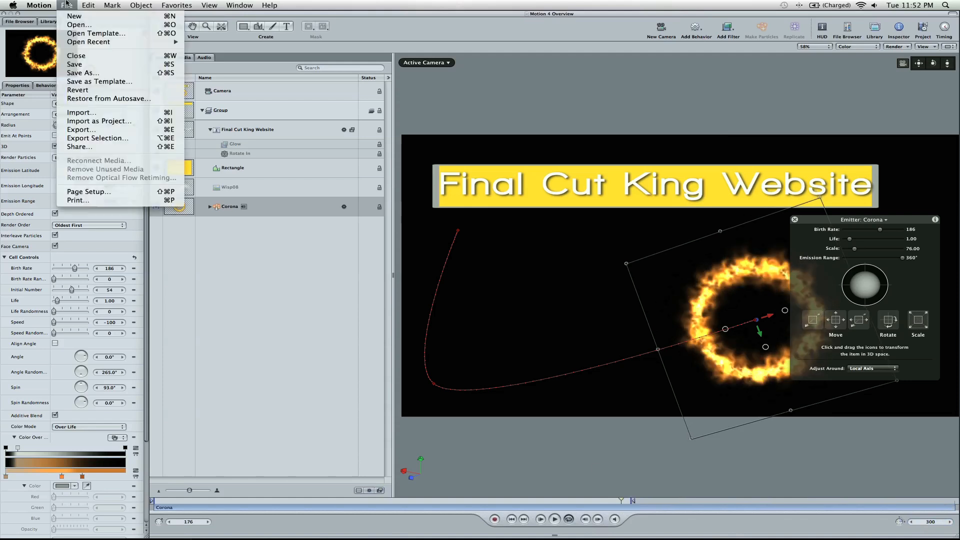
{"action": "mouse_move", "coordinate": [145, 525]}
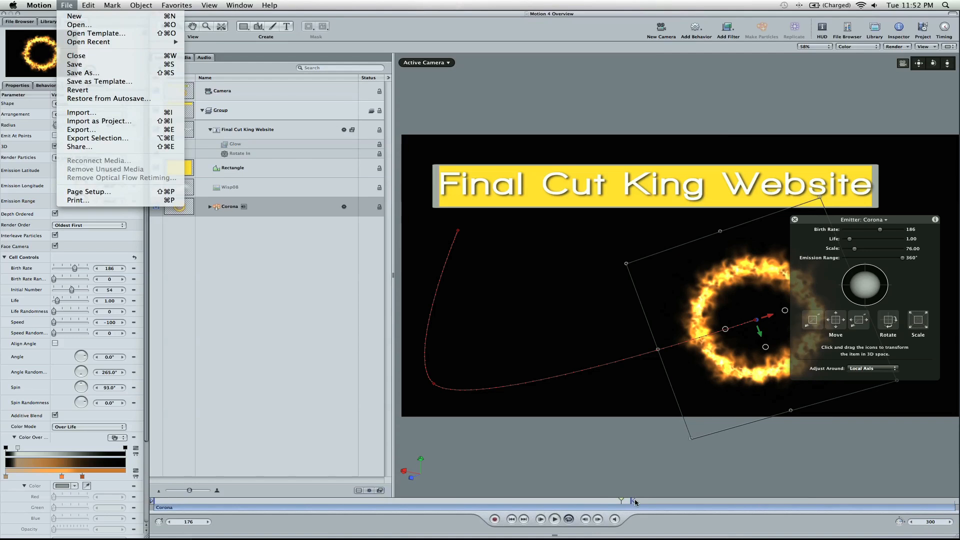
{"action": "mouse_move", "coordinate": [82, 73]}
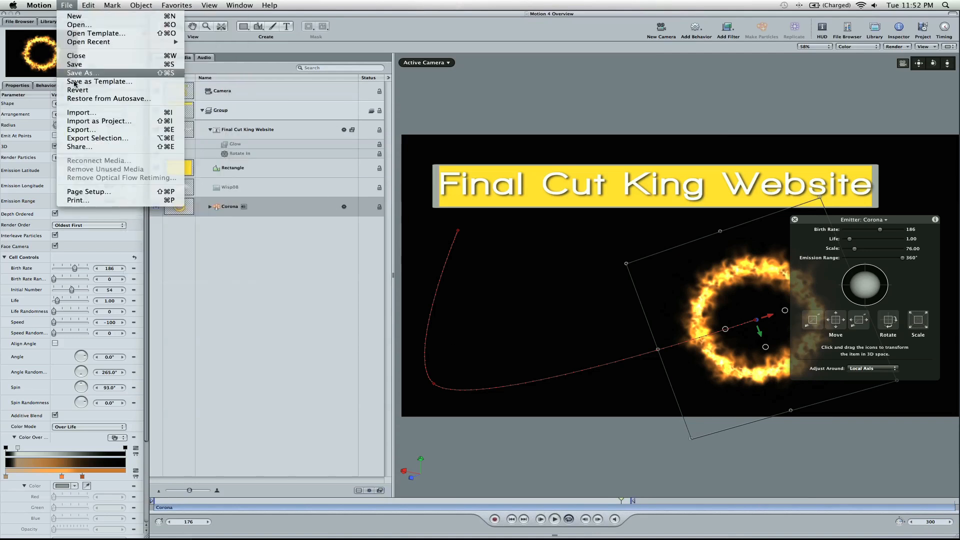
{"action": "left_click", "coordinate": [81, 129]}
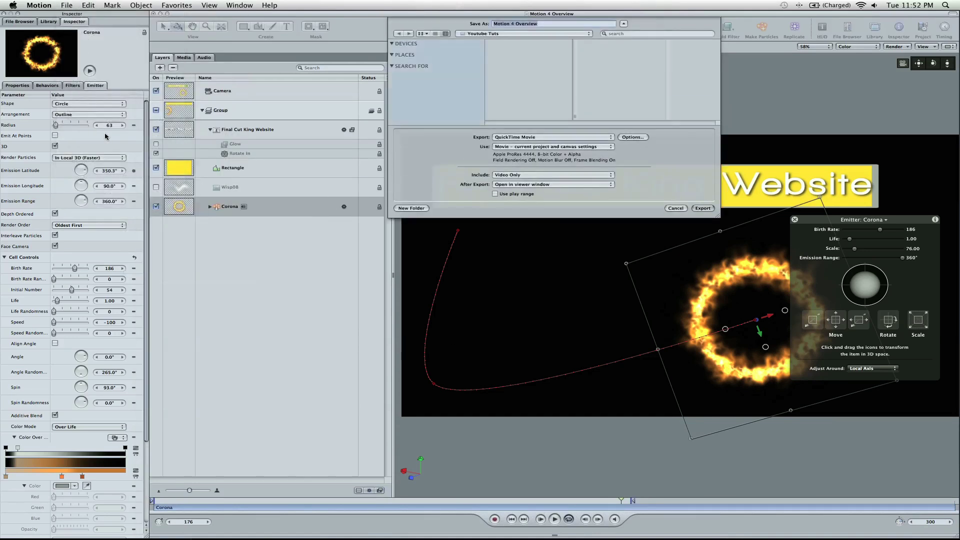
Accept the ProRes 4444 QuickTime options and start the export.
{"action": "left_click", "coordinate": [632, 136]}
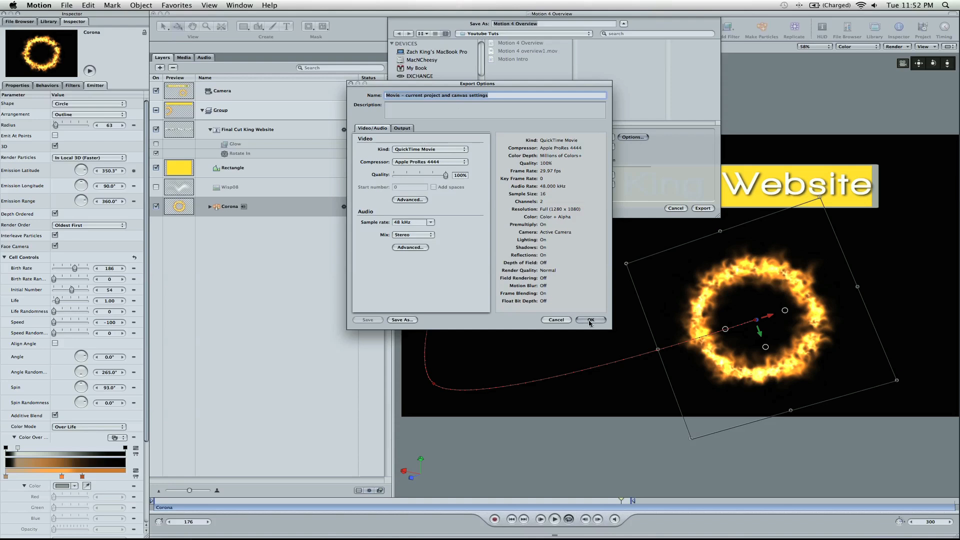
{"action": "left_click", "coordinate": [589, 320]}
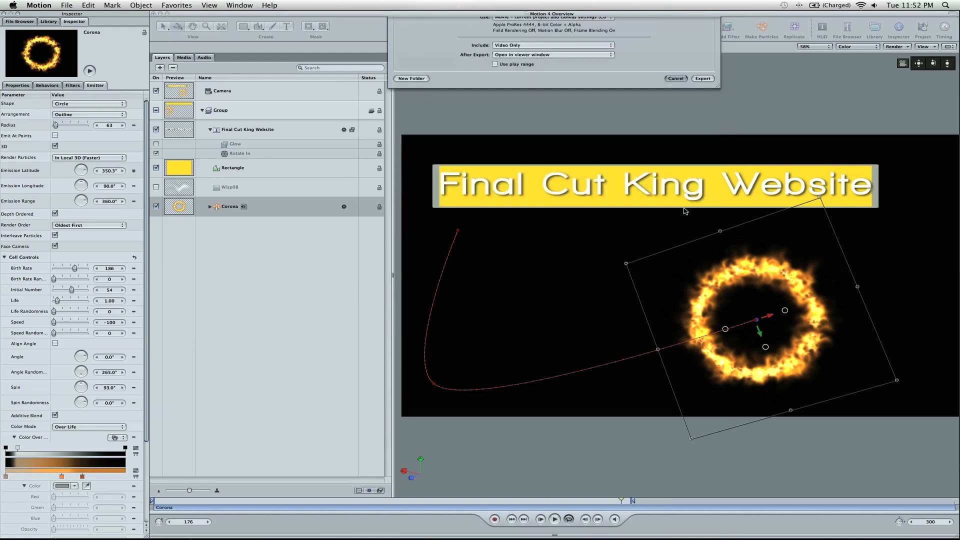
{"action": "left_click", "coordinate": [675, 79]}
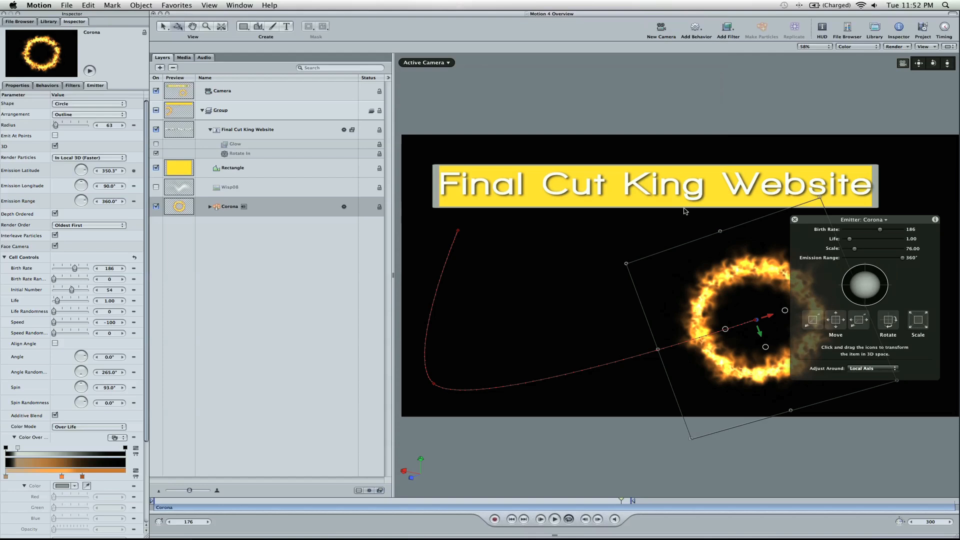
{"action": "mouse_move", "coordinate": [720, 86]}
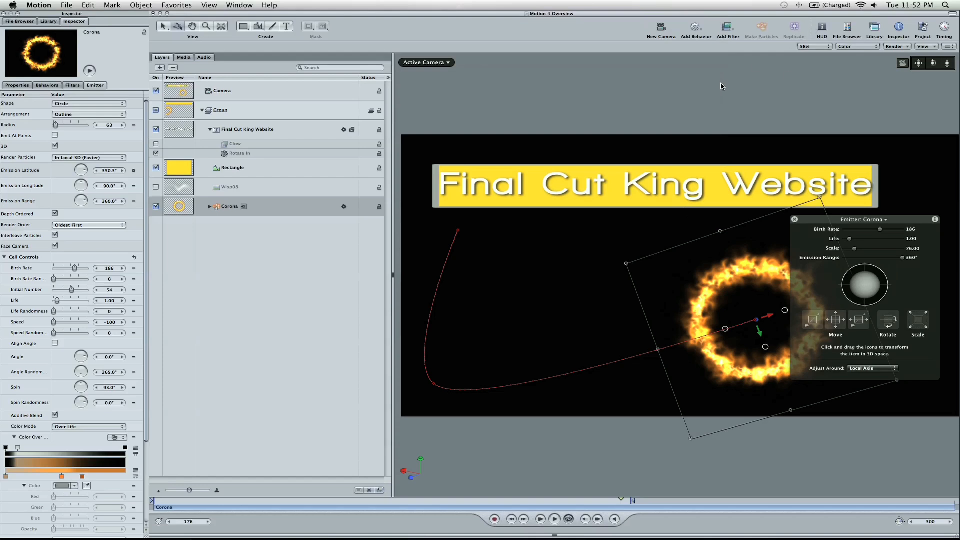
{"action": "mouse_move", "coordinate": [698, 30]}
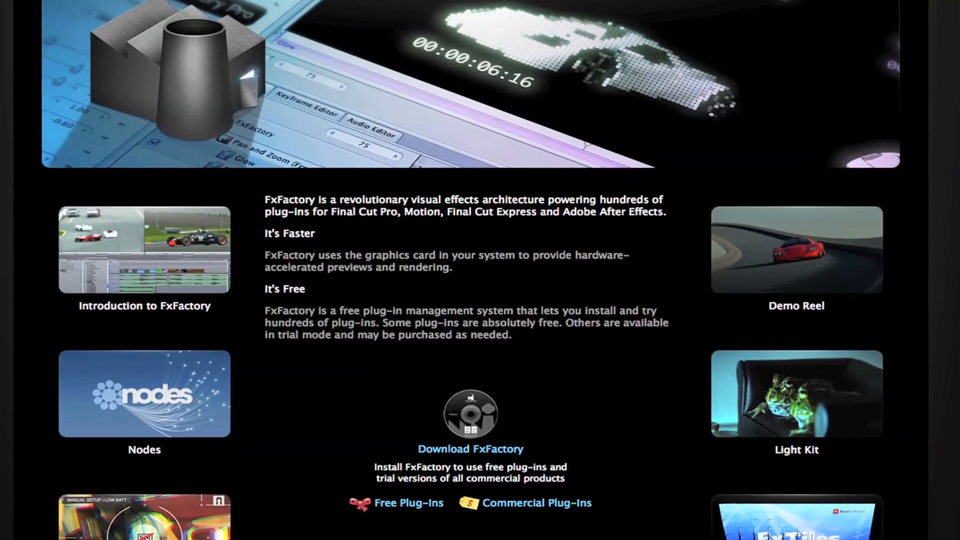
Scroll to the top of the FxFactory product page.
{"action": "scroll", "scroll_direction": "up", "scroll_amount": 3}
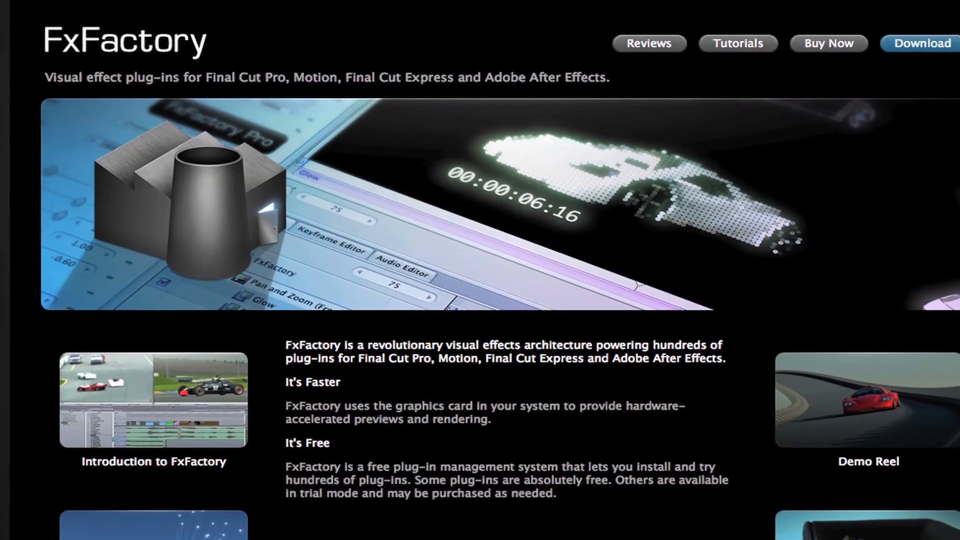
{"action": "scroll", "scroll_direction": "up", "scroll_amount": 3}
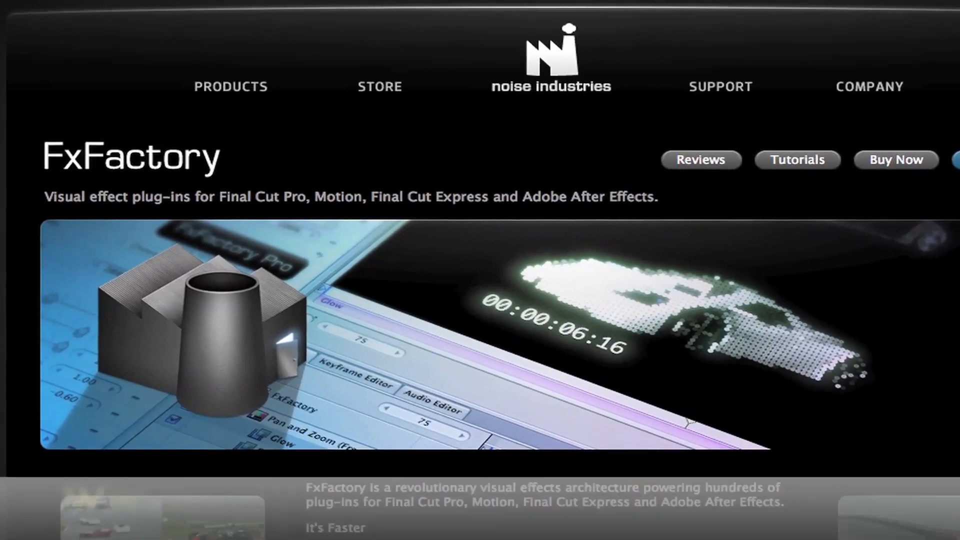